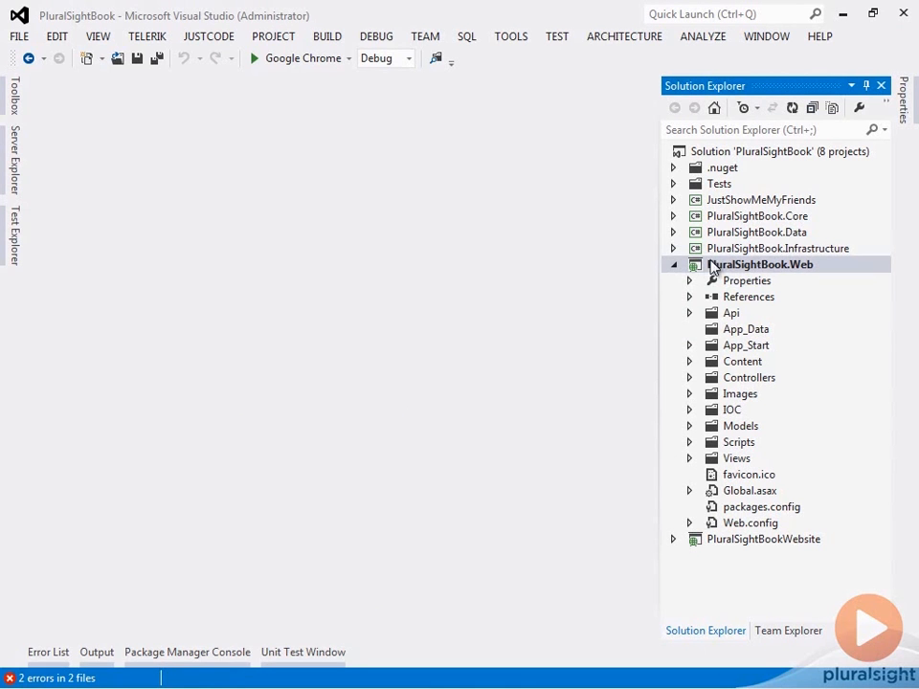
- Start adding a new project to the PluralSightBook.Web solution, then cancel without creating one
{"action": "left_click", "coordinate": [758, 264]}
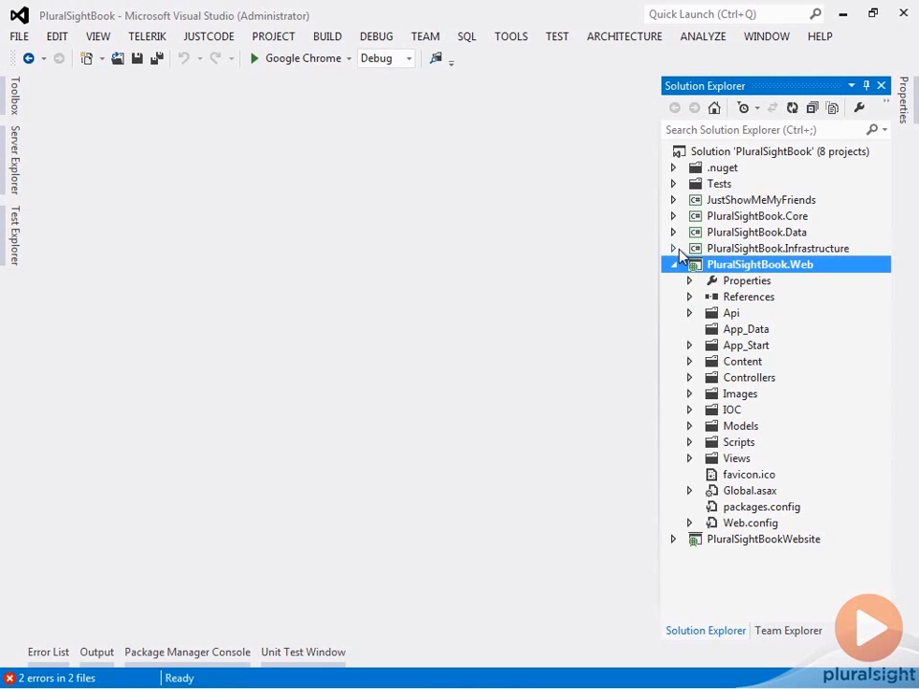
{"action": "left_click", "coordinate": [19, 36]}
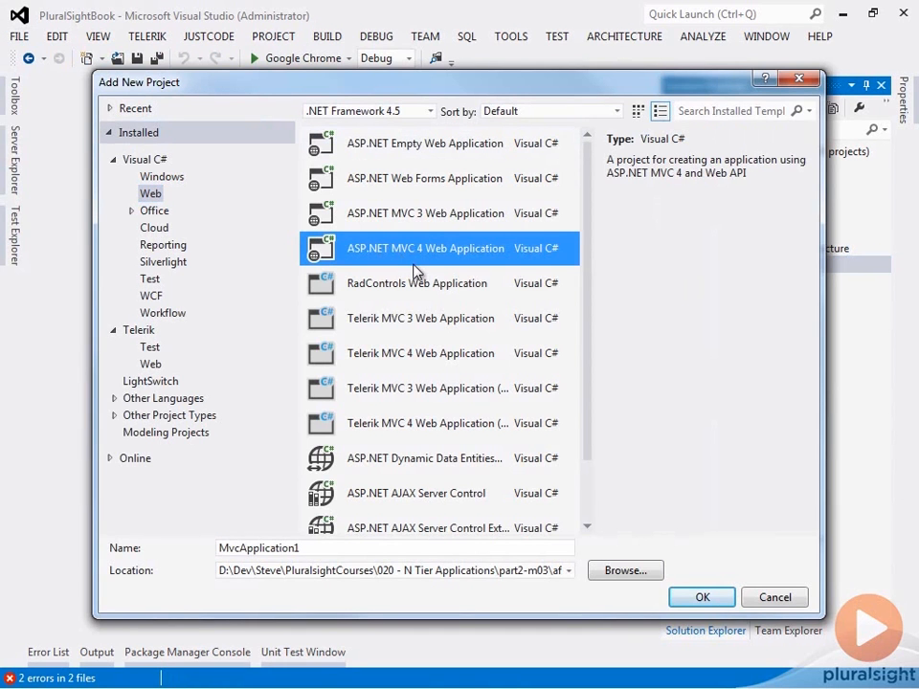
{"action": "mouse_move", "coordinate": [430, 248]}
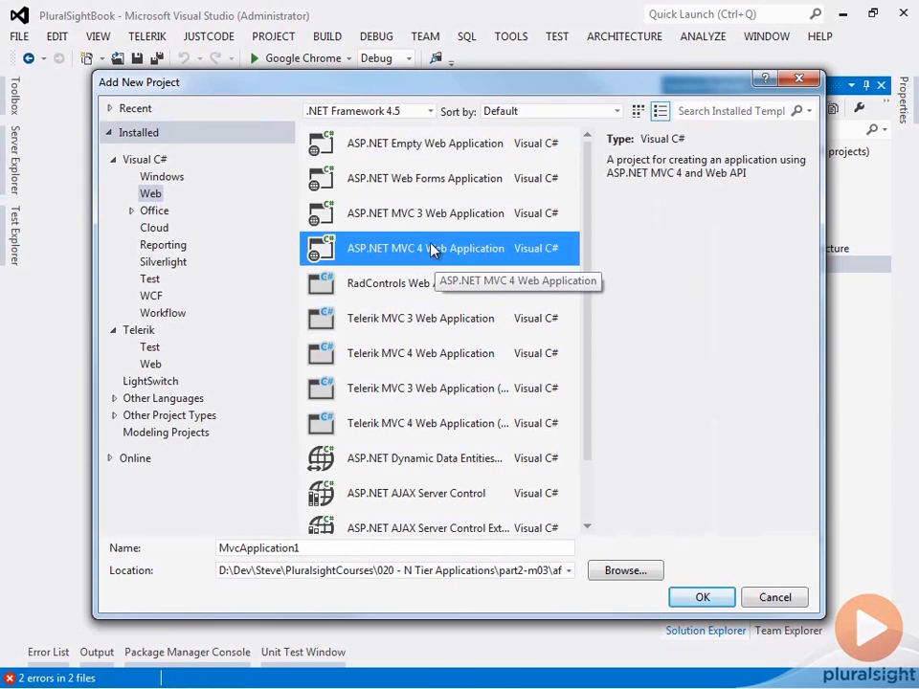
{"action": "mouse_move", "coordinate": [775, 597]}
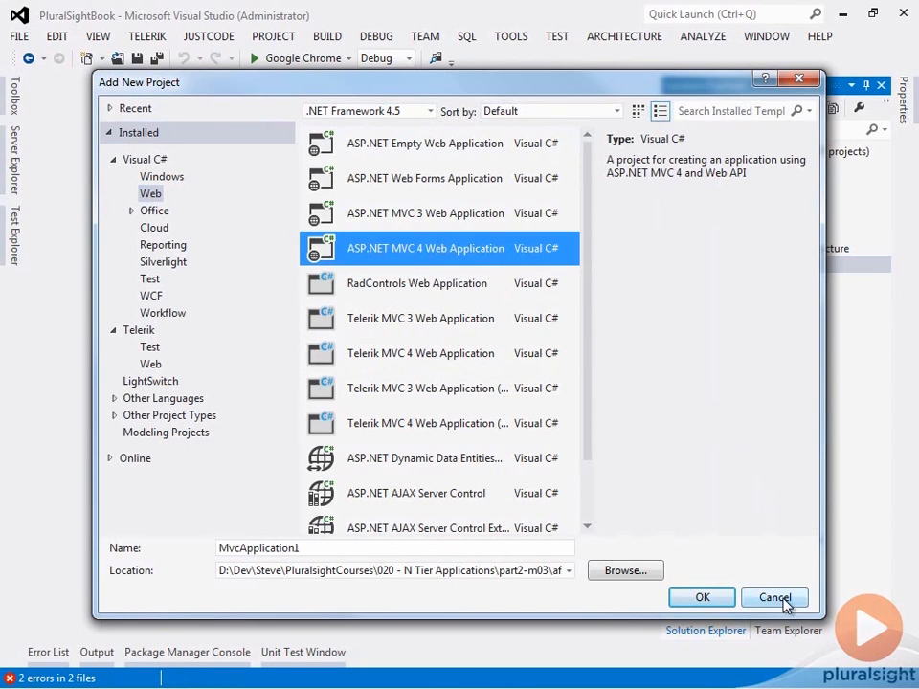
{"action": "left_click", "coordinate": [773, 597]}
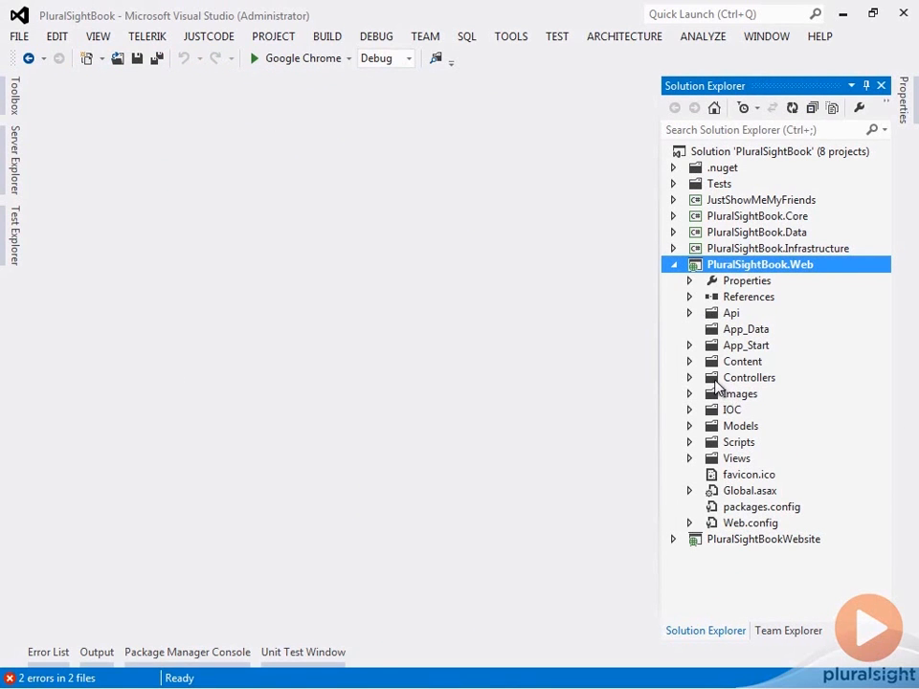
- Review HomeController.cs and the Api ValuesController.cs, highlighting the value1/value2 sample returned by Get
{"action": "left_click", "coordinate": [689, 377]}
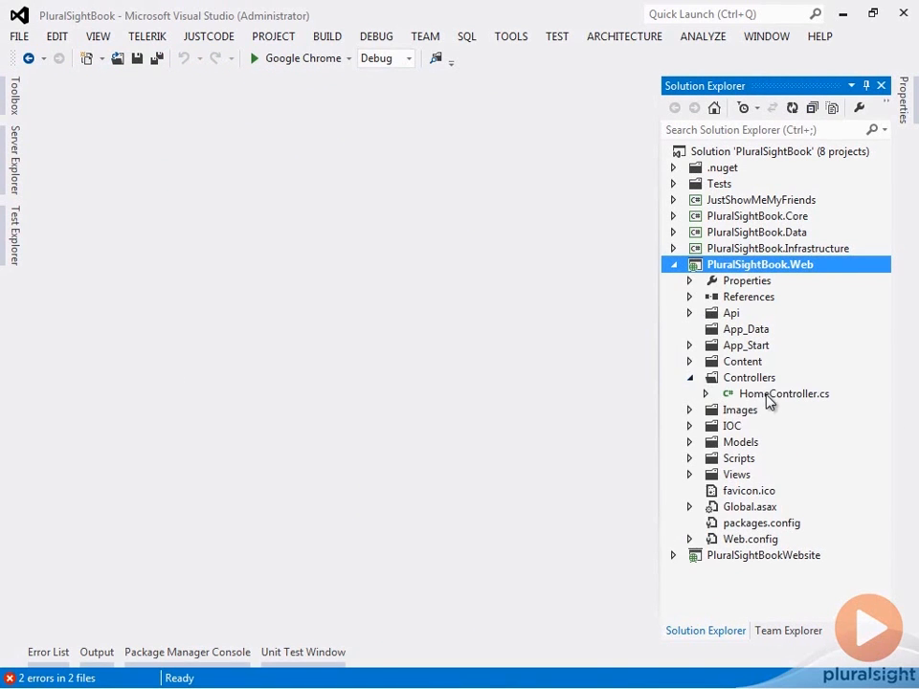
{"action": "double_click", "coordinate": [785, 394]}
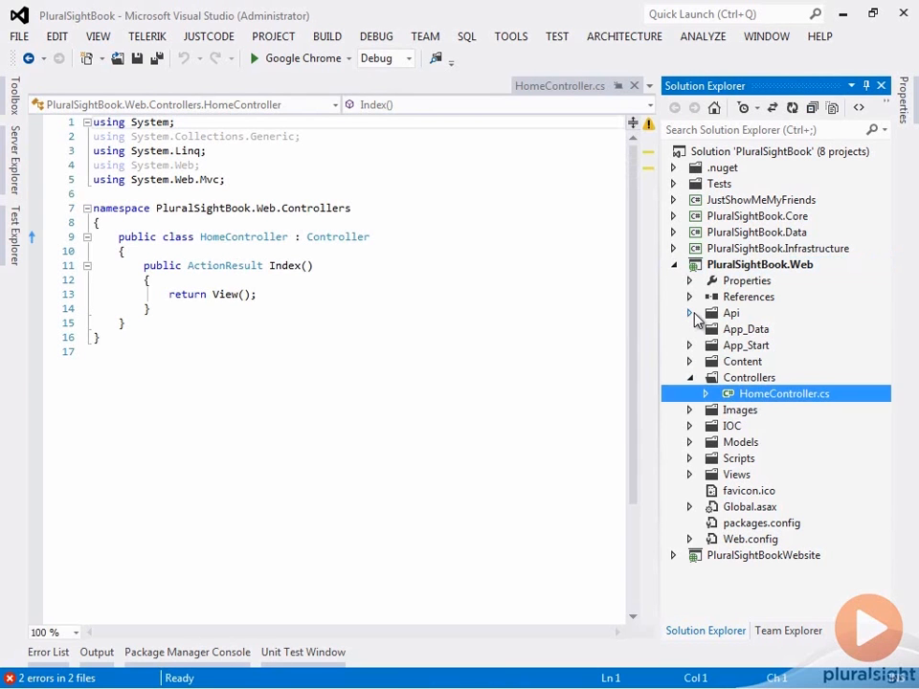
{"action": "left_click", "coordinate": [689, 314]}
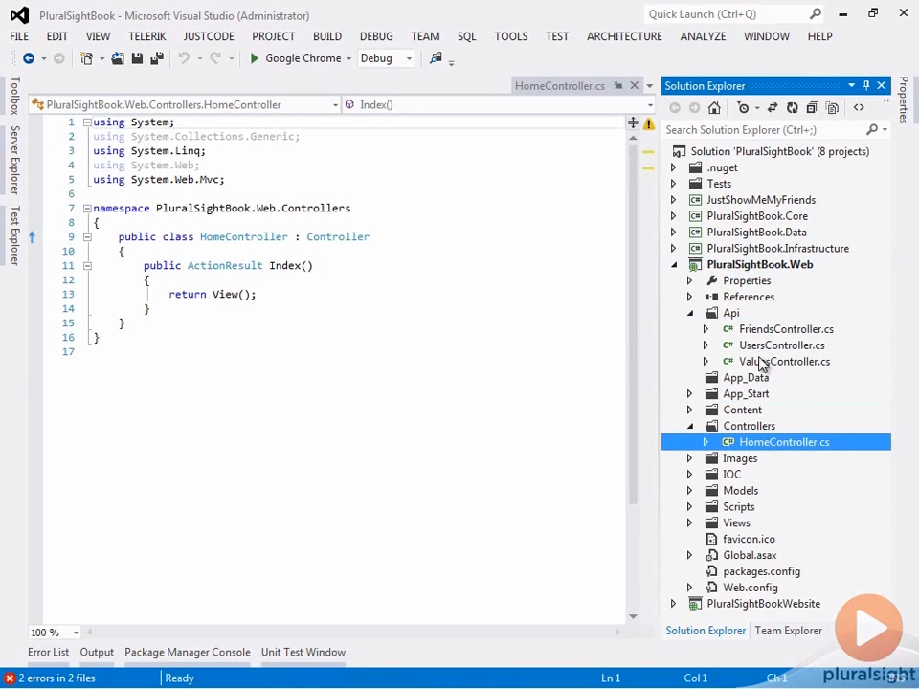
{"action": "double_click", "coordinate": [784, 360]}
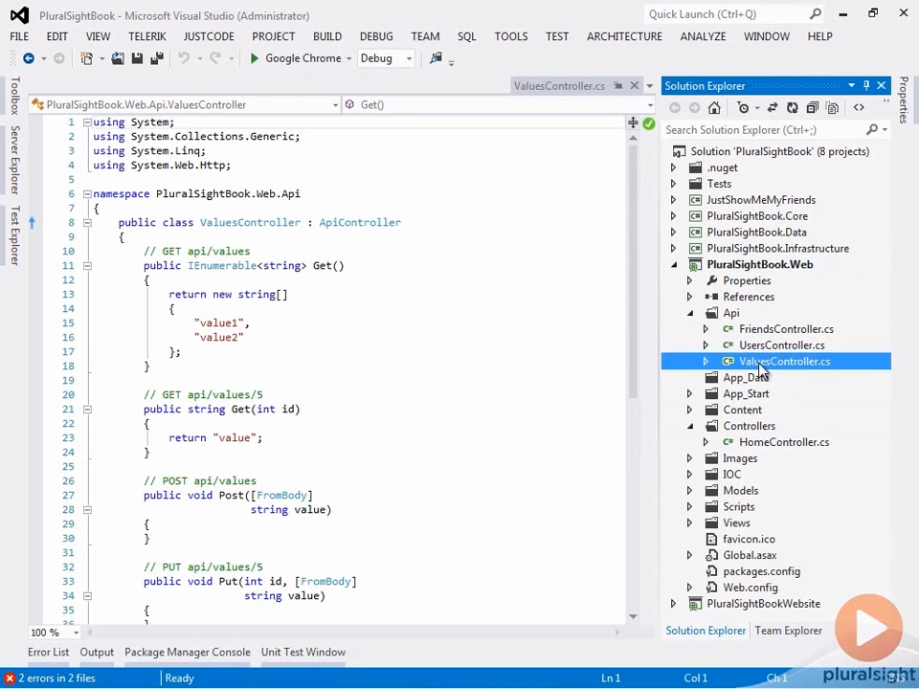
{"action": "mouse_move", "coordinate": [724, 322]}
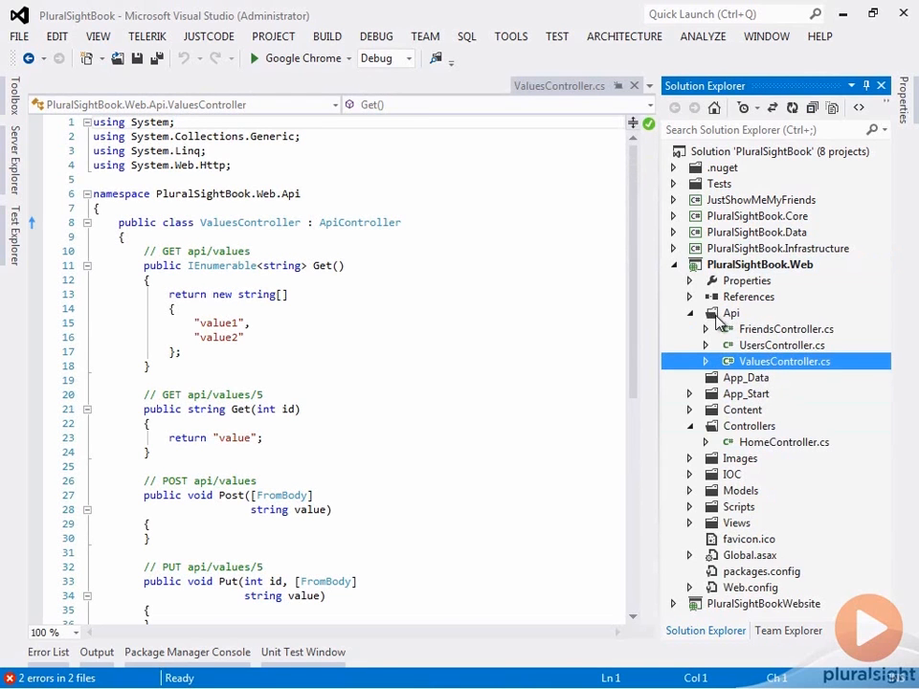
{"action": "mouse_move", "coordinate": [278, 226]}
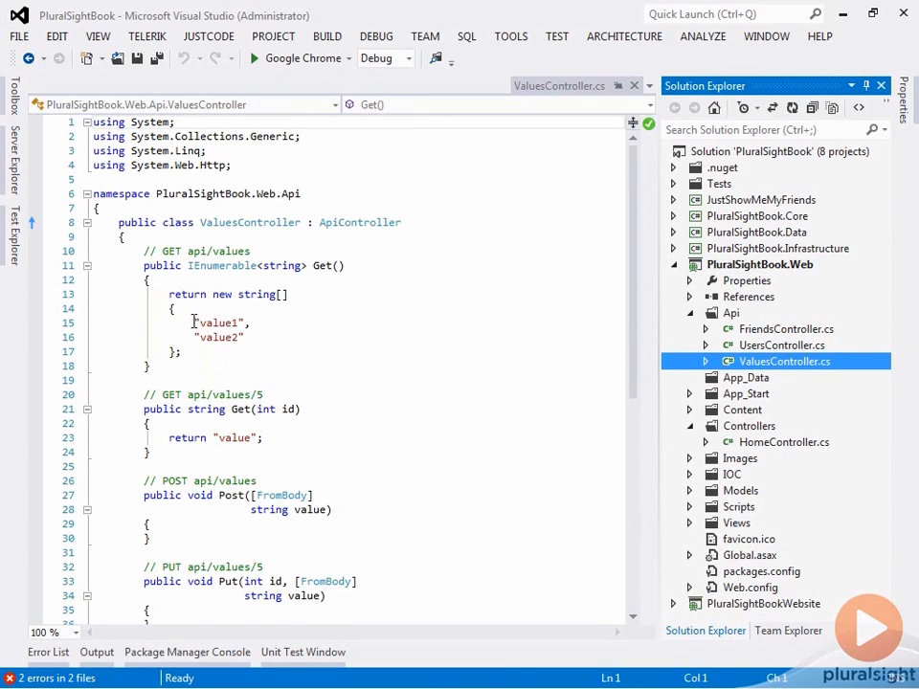
{"action": "left_click_drag", "start_coordinate": [196, 322], "coordinate": [245, 337]}
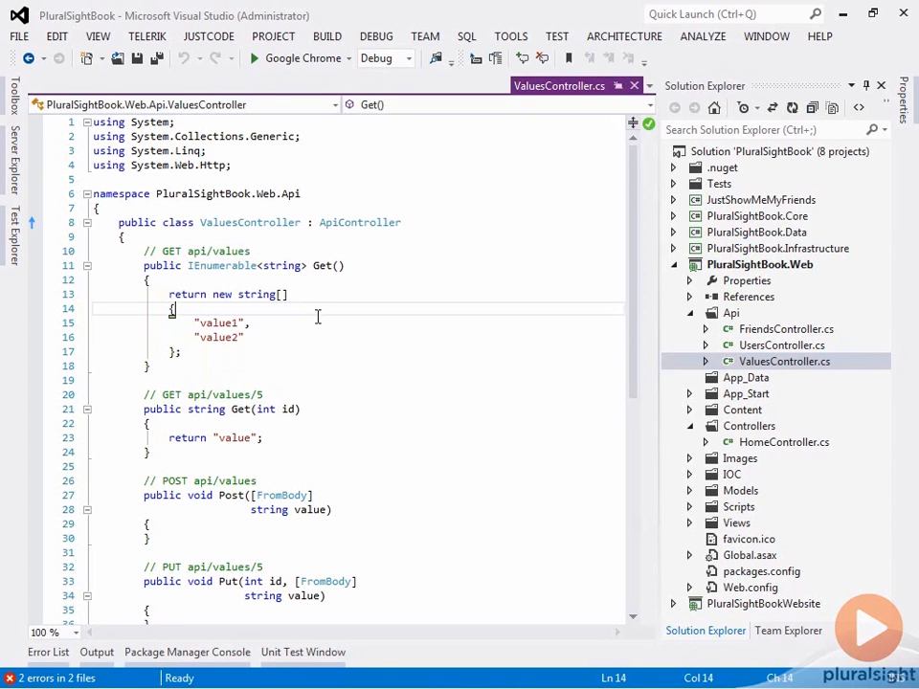
{"action": "mouse_move", "coordinate": [747, 272]}
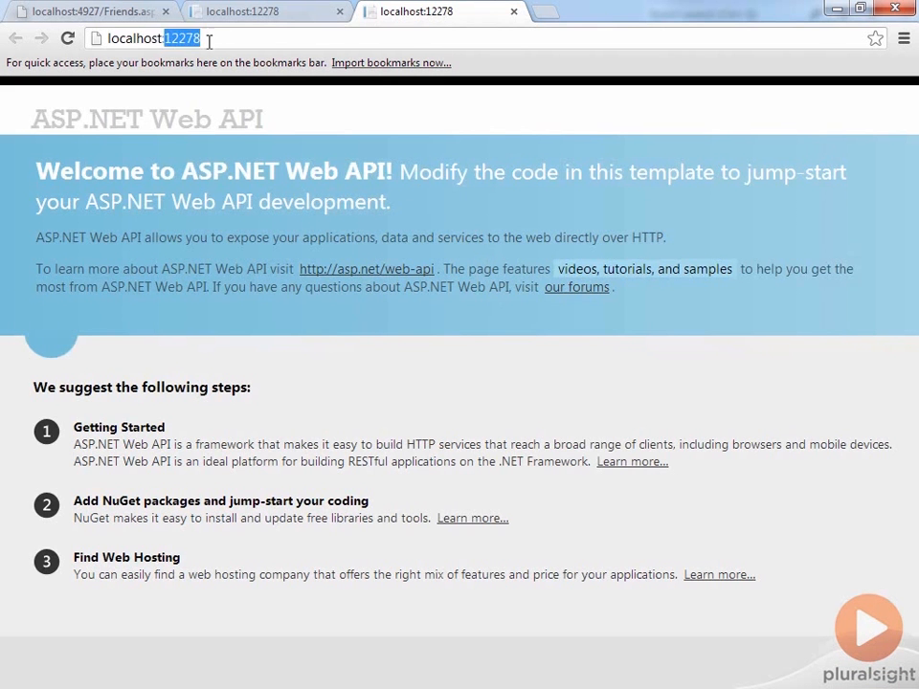
{"action": "mouse_move", "coordinate": [287, 60]}
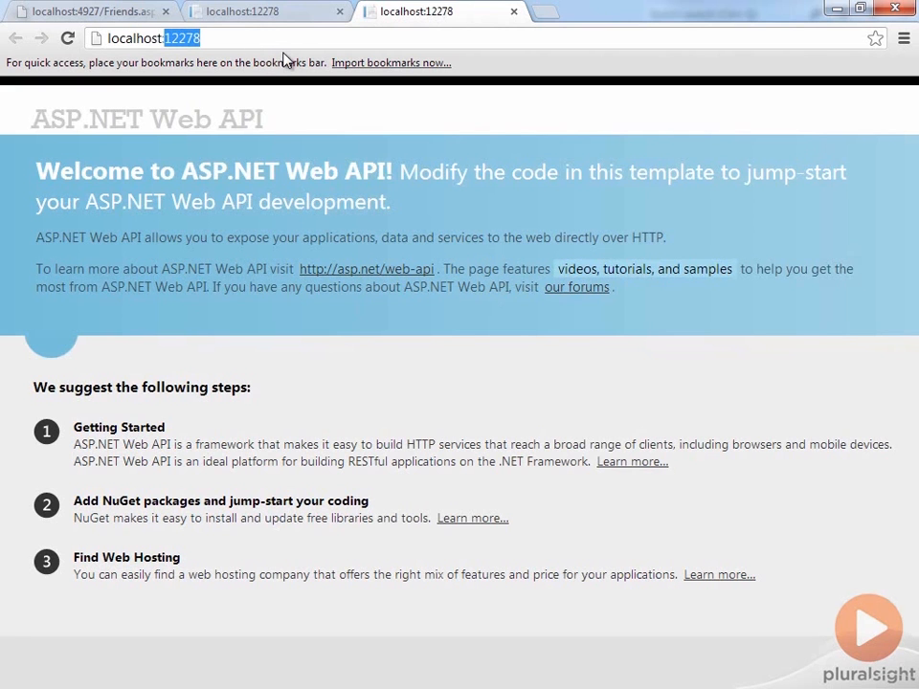
{"action": "mouse_move", "coordinate": [480, 38]}
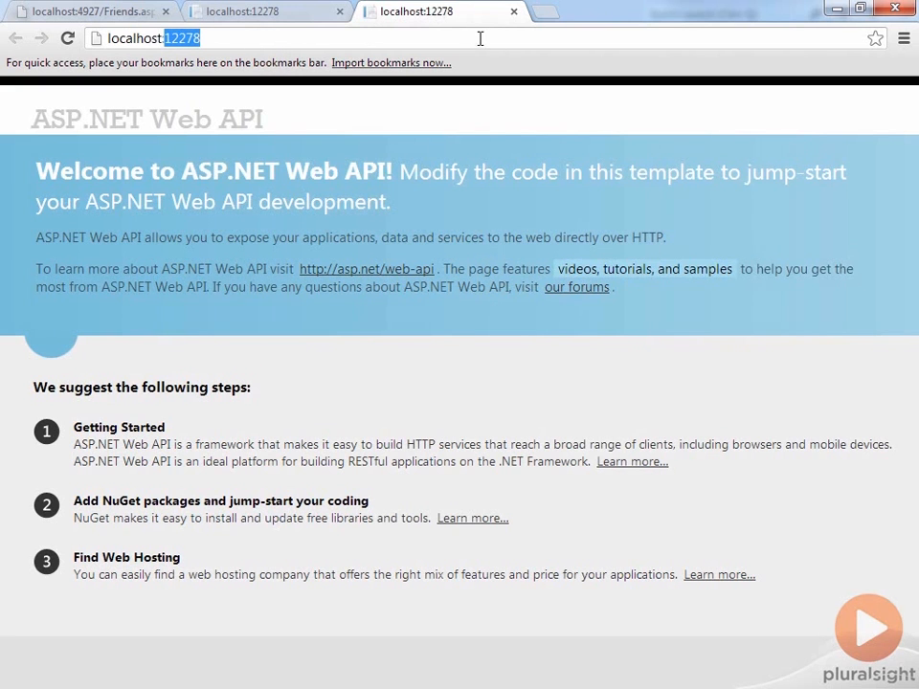
- Check the Web API site address at localhost:12278 in Chrome's address bar
{"action": "left_click", "coordinate": [199, 39]}
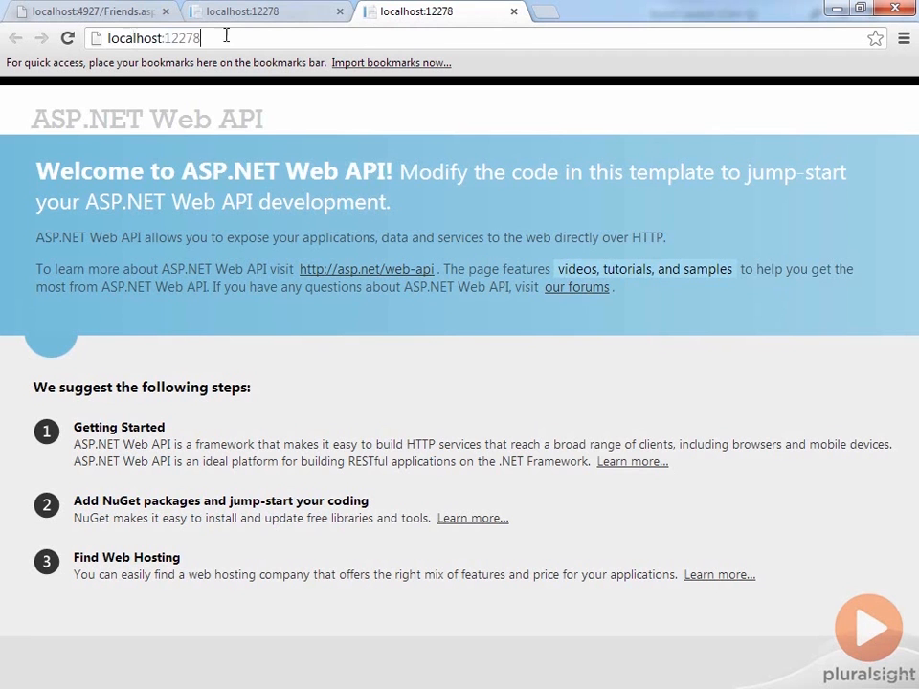
{"action": "left_click", "coordinate": [513, 11]}
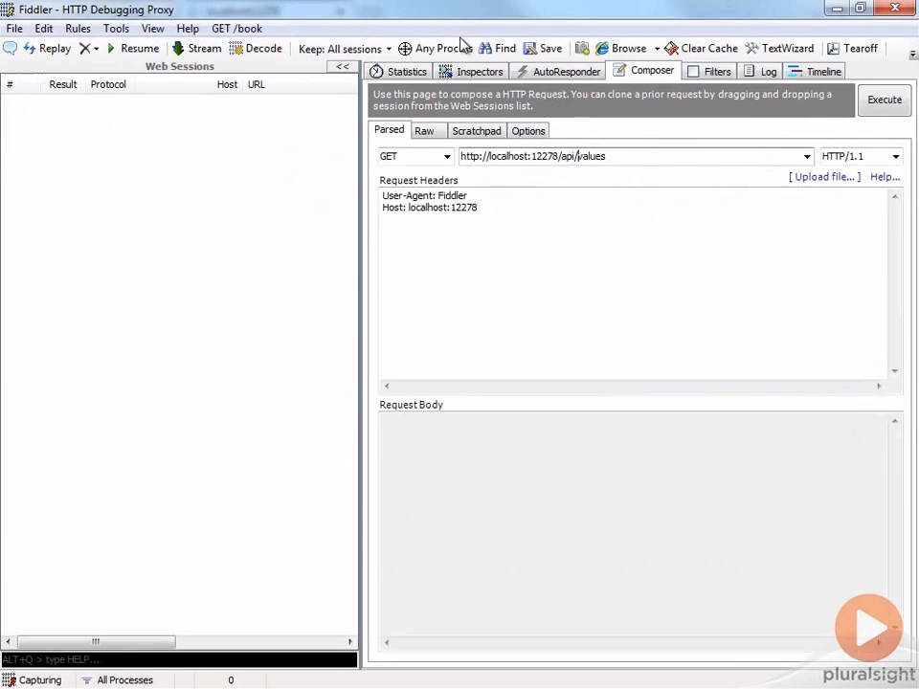
{"action": "mouse_move", "coordinate": [405, 48]}
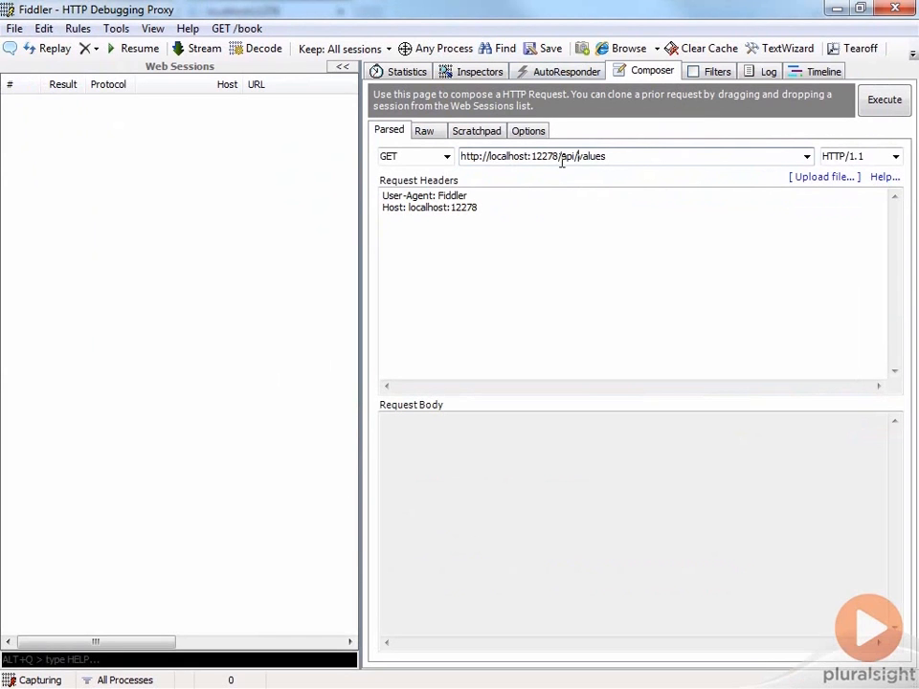
{"action": "double_click", "coordinate": [581, 157]}
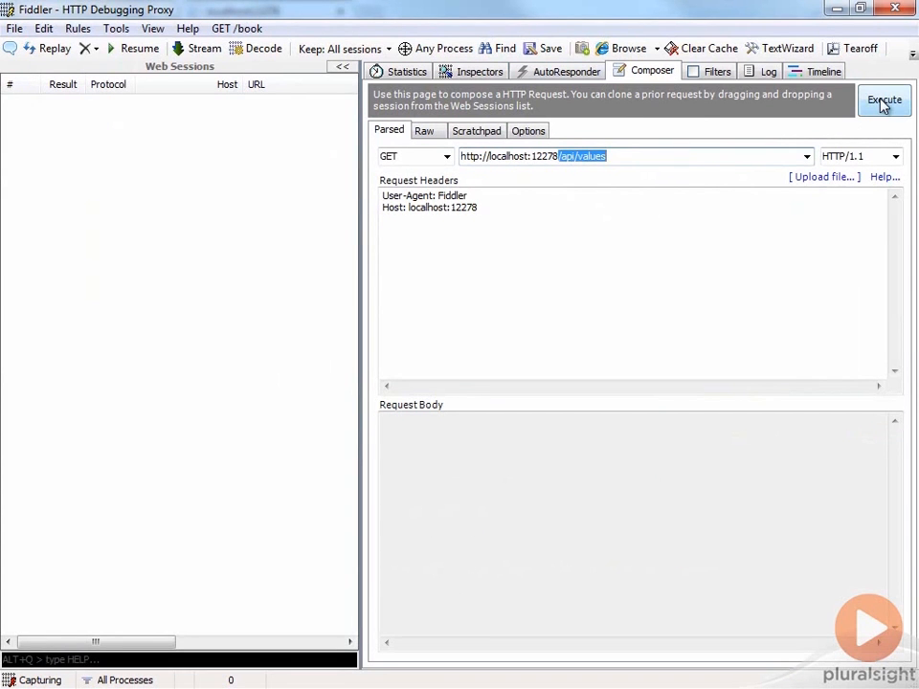
{"action": "left_click", "coordinate": [884, 99]}
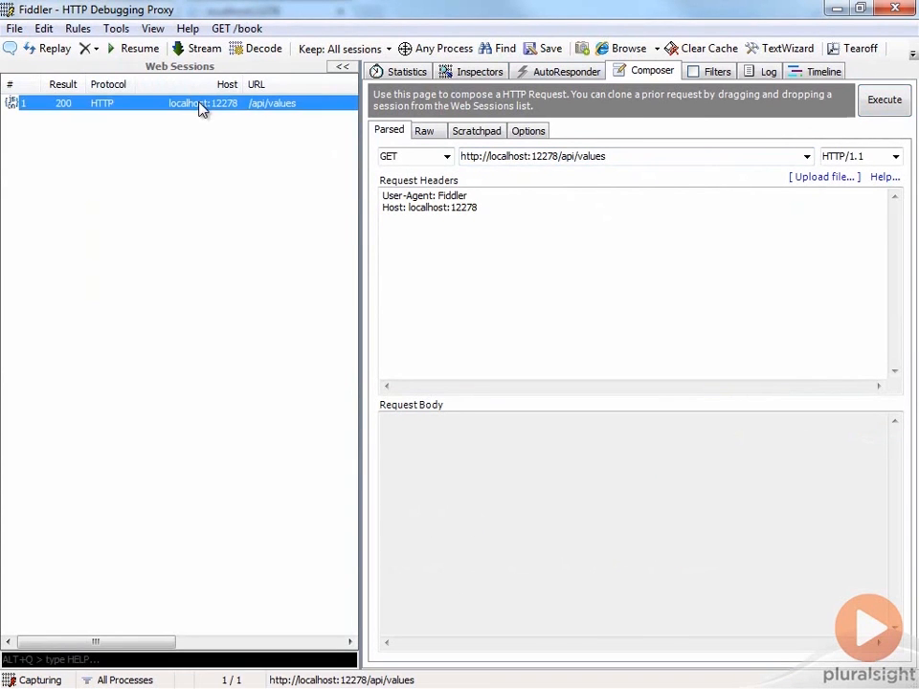
{"action": "left_click", "coordinate": [478, 71]}
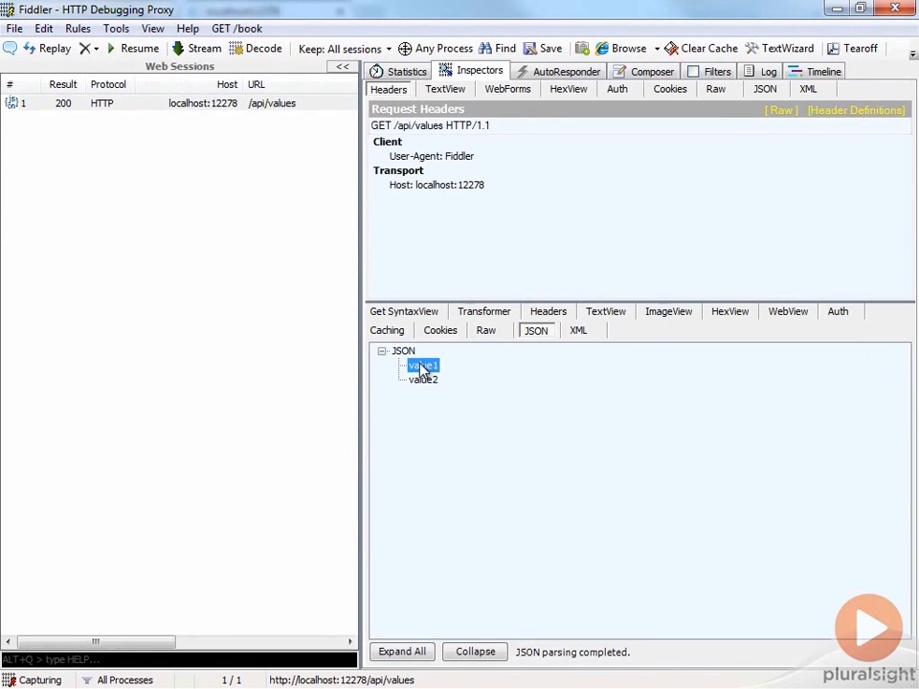
{"action": "left_click", "coordinate": [421, 379]}
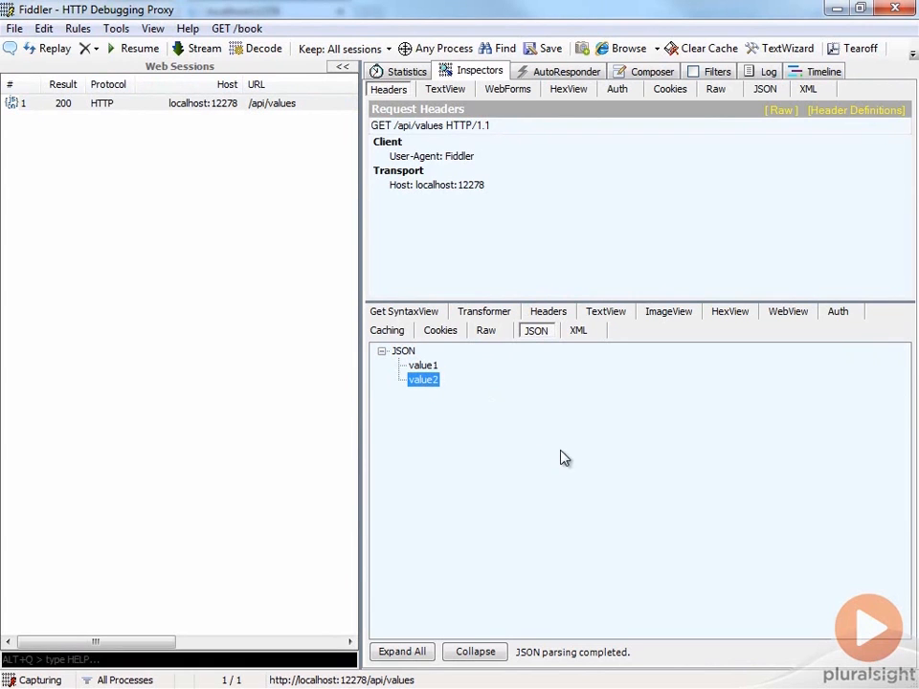
{"action": "mouse_move", "coordinate": [700, 48]}
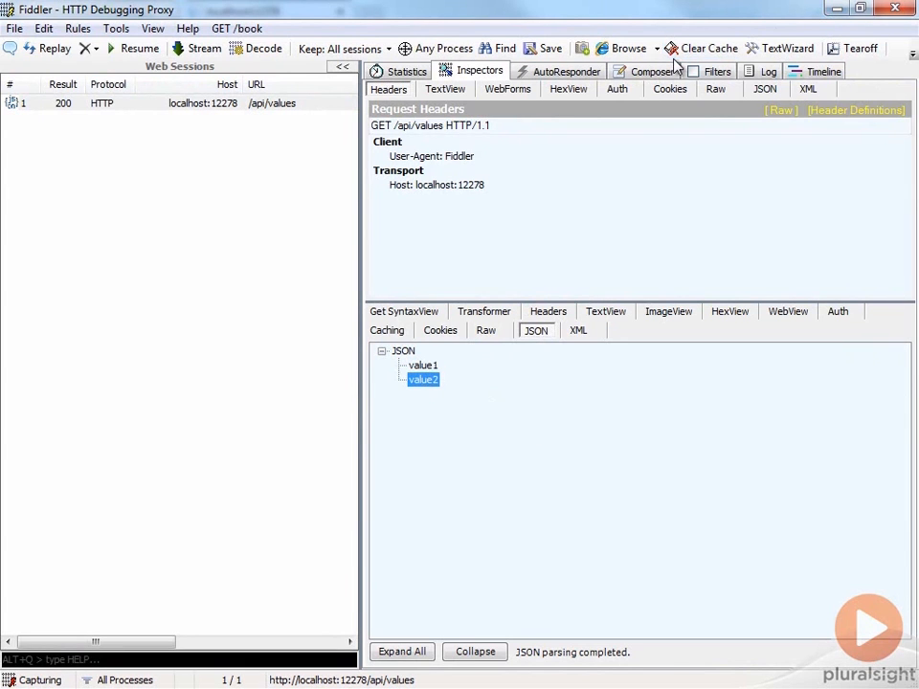
{"action": "mouse_move", "coordinate": [770, 213]}
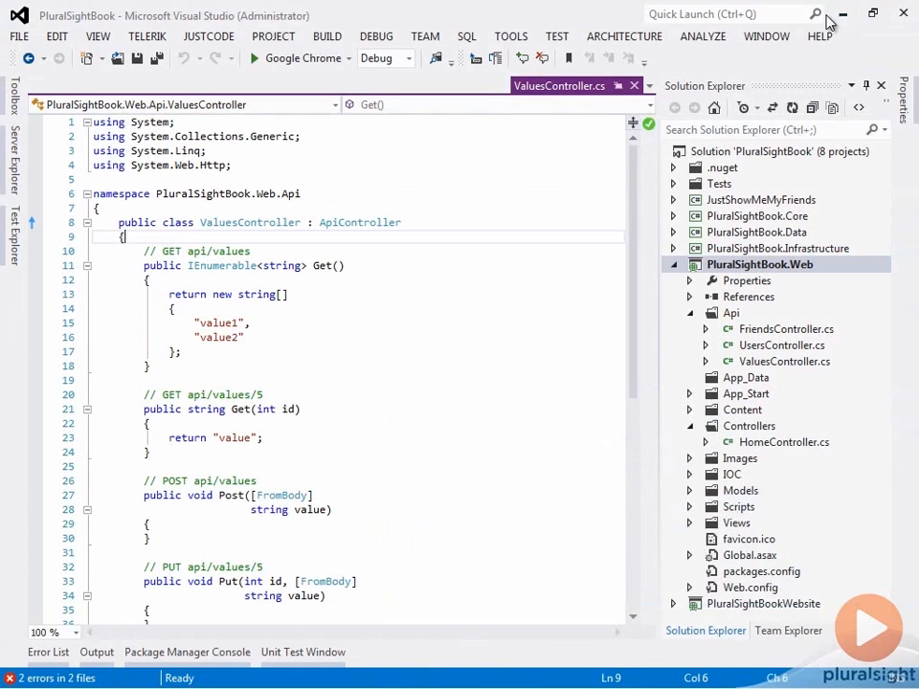
{"action": "mouse_move", "coordinate": [641, 540]}
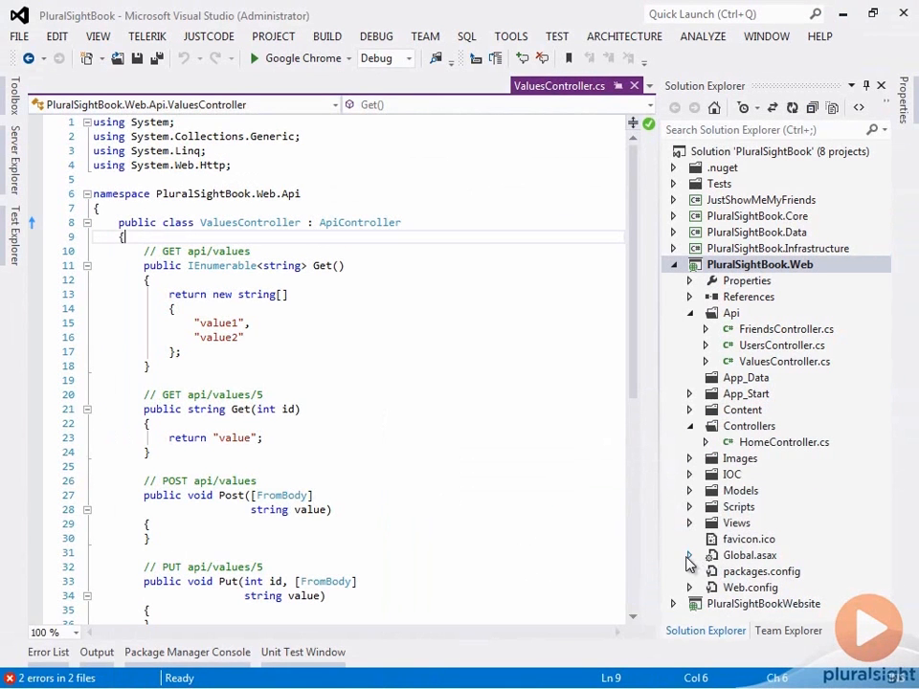
- Review Application_Start in Global.asax.cs, highlighting the StructureMap dependency resolver line, and select StructureMapDependencyResolver.cs
{"action": "double_click", "coordinate": [751, 555]}
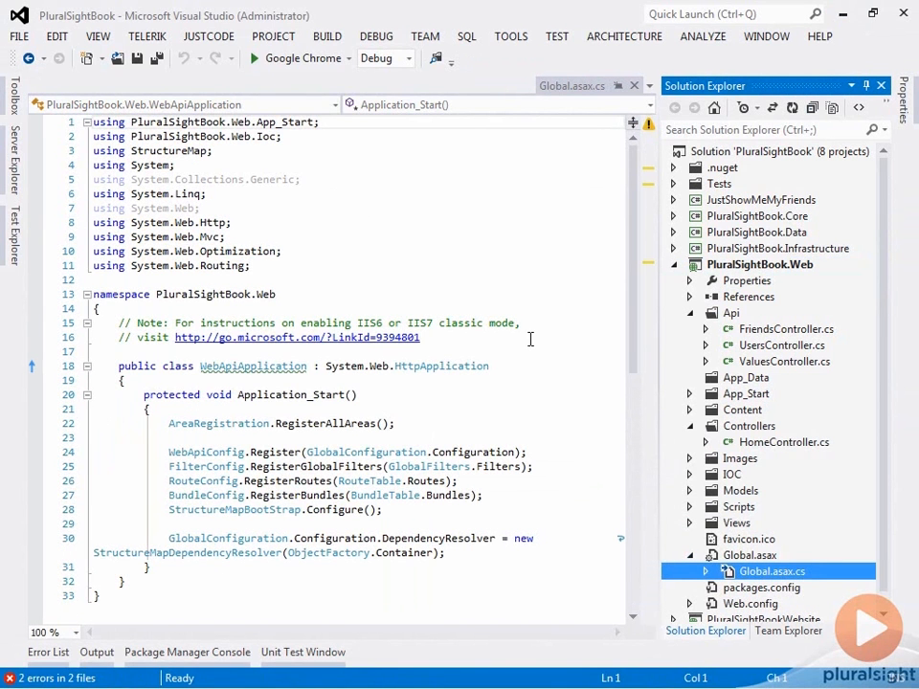
{"action": "scroll", "scroll_direction": "down", "scroll_amount": 3}
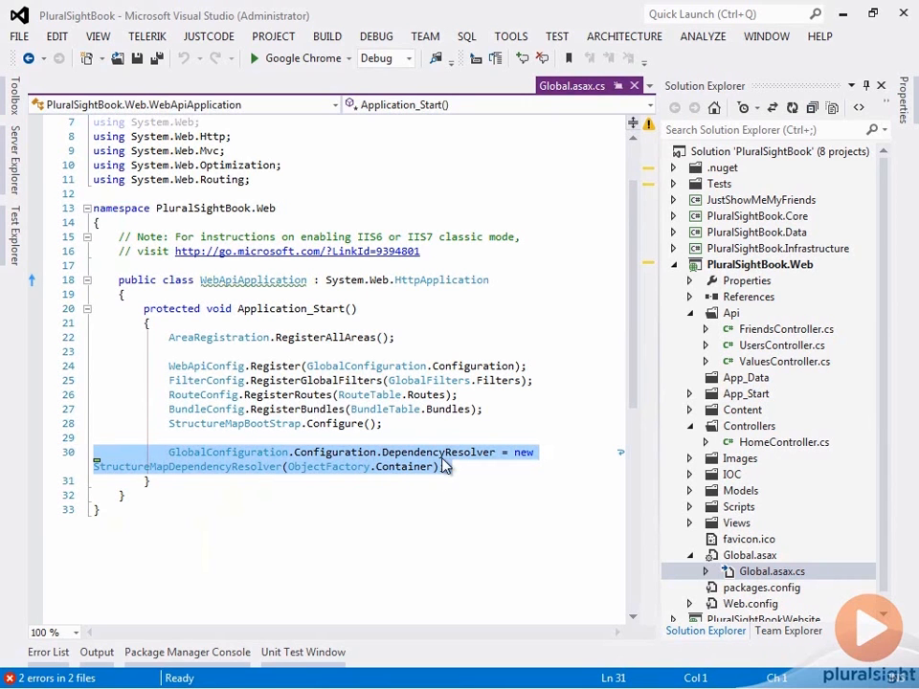
{"action": "left_click", "coordinate": [191, 470]}
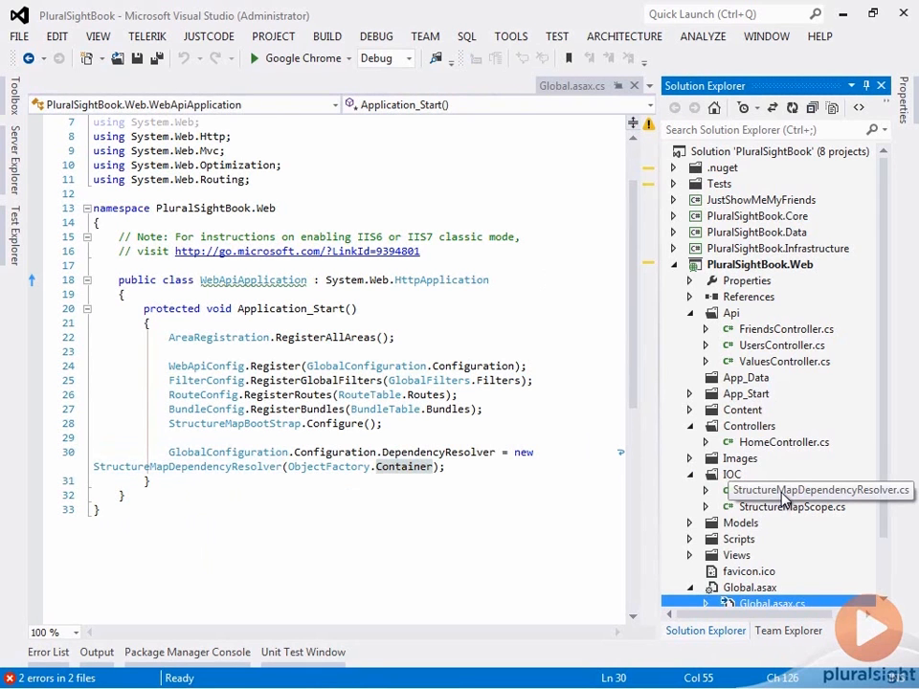
{"action": "left_click", "coordinate": [803, 489]}
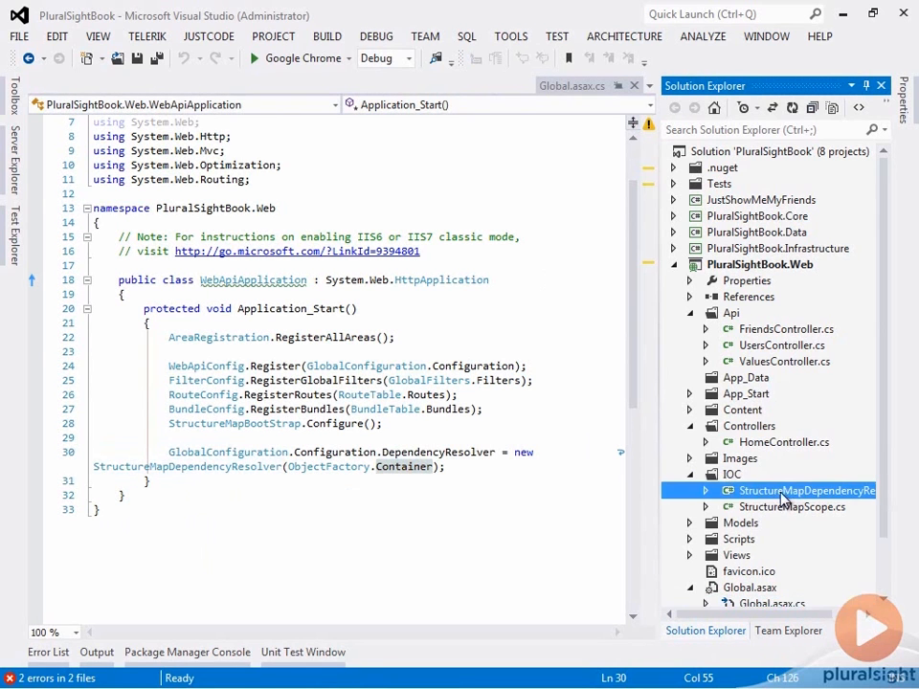
- Review StructureMapDependencyResolver and StructureMapScope's GetService, GetServices and Dispose, then collapse the IOC folder
{"action": "double_click", "coordinate": [806, 490]}
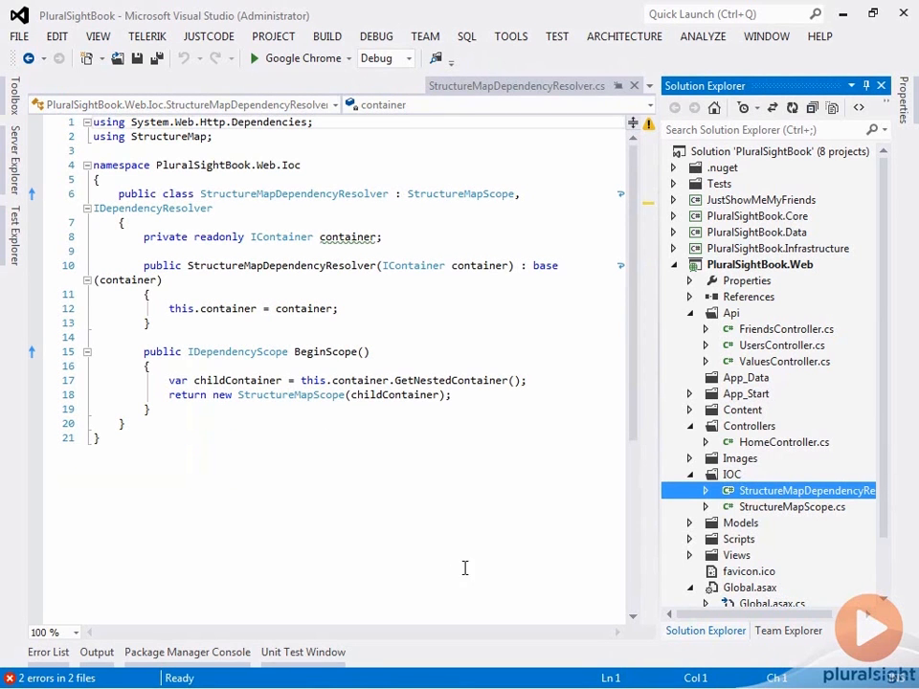
{"action": "mouse_move", "coordinate": [361, 194]}
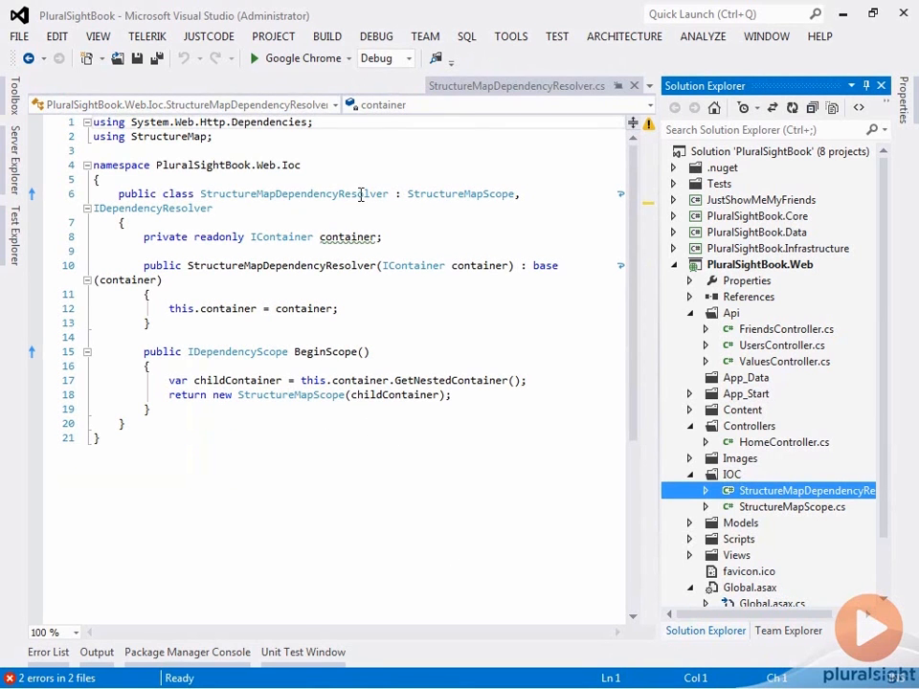
{"action": "mouse_move", "coordinate": [737, 559]}
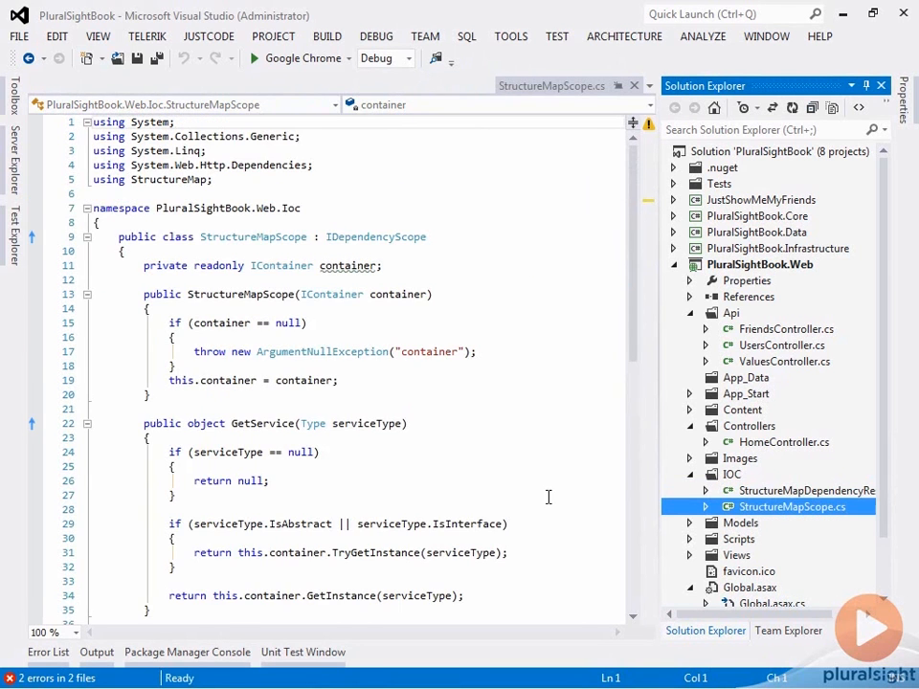
{"action": "scroll", "scroll_direction": "down", "scroll_amount": 3}
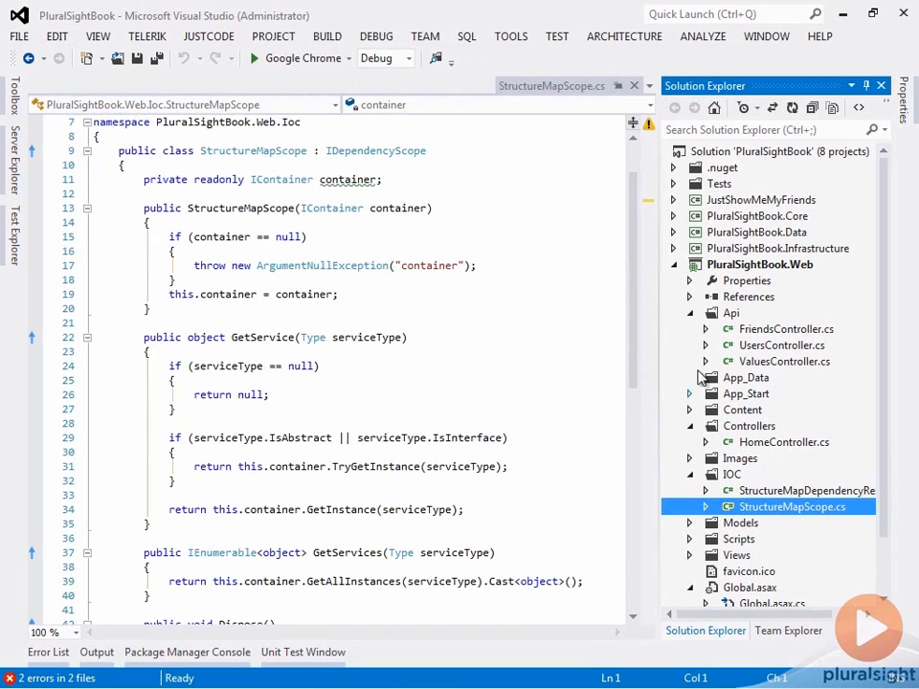
{"action": "scroll", "scroll_direction": "down", "scroll_amount": 3}
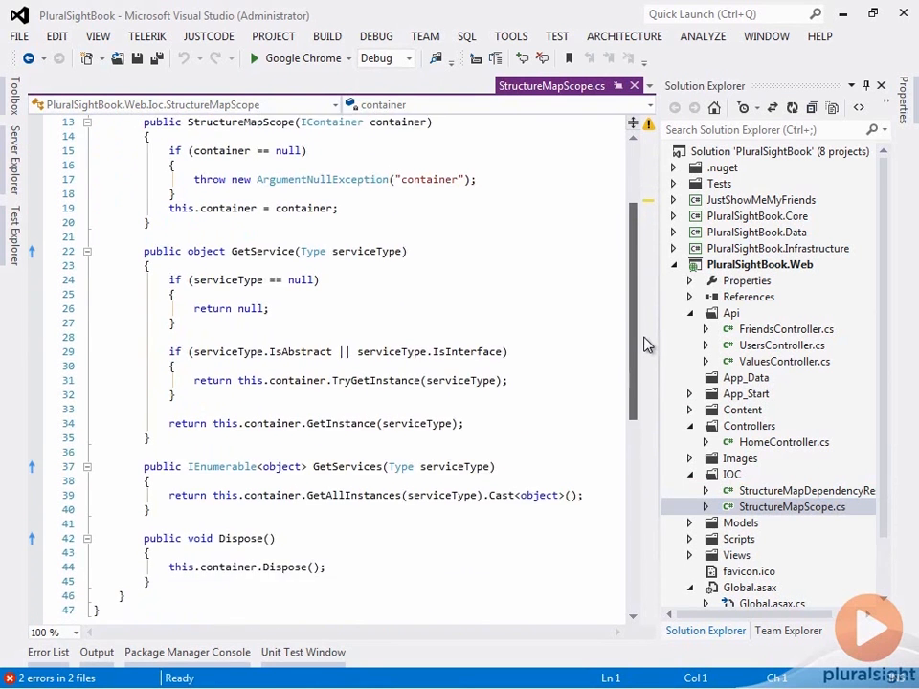
{"action": "scroll", "scroll_direction": "down", "scroll_amount": 3}
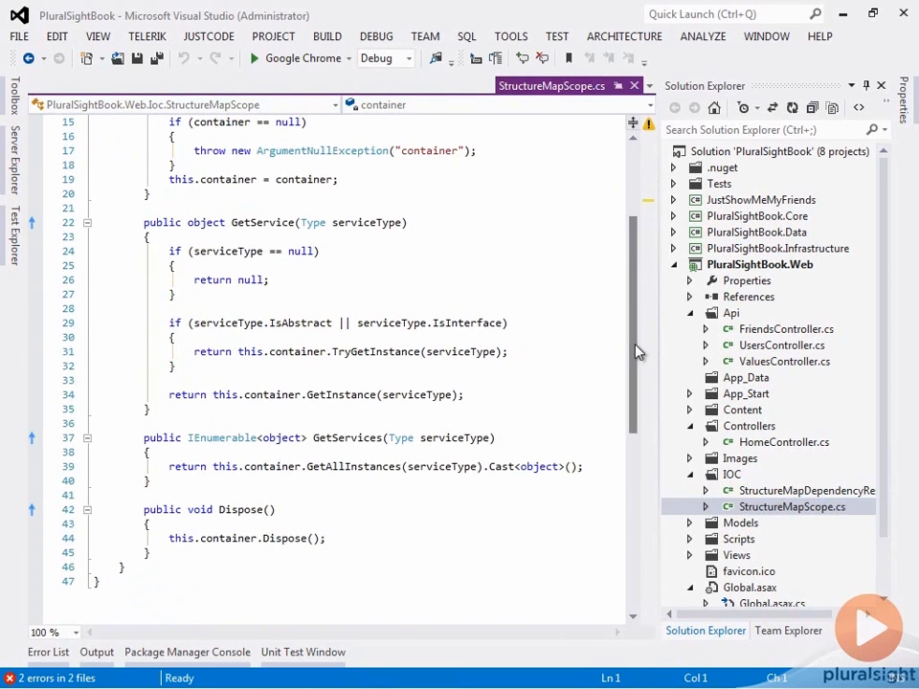
{"action": "mouse_move", "coordinate": [783, 383]}
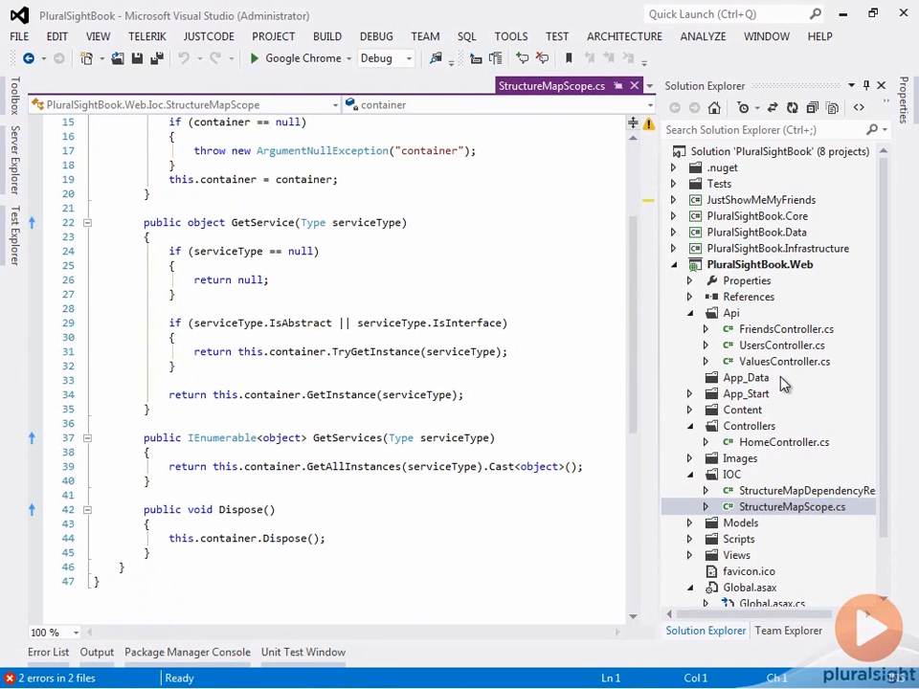
{"action": "mouse_move", "coordinate": [693, 444]}
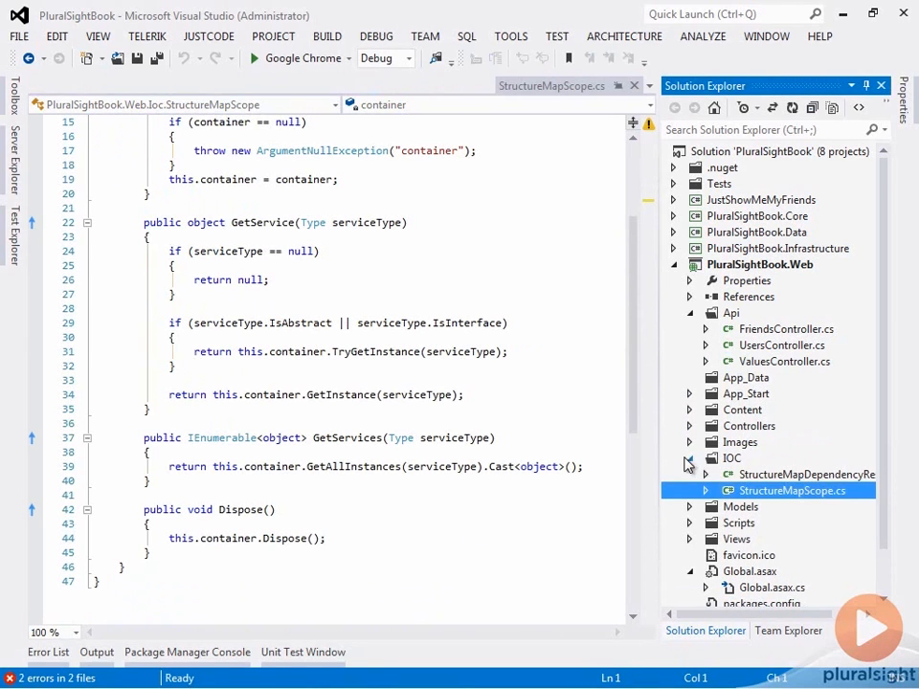
{"action": "left_click", "coordinate": [731, 457]}
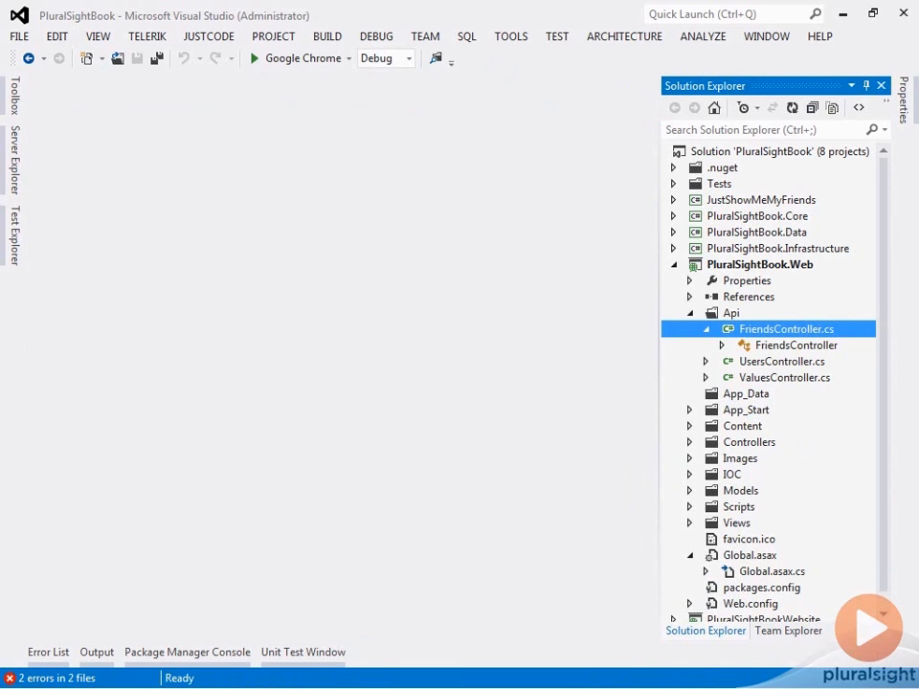
- Review FriendsController.cs with its GET api/friends?userId route handled by GetFriendsOfUser
{"action": "double_click", "coordinate": [785, 329]}
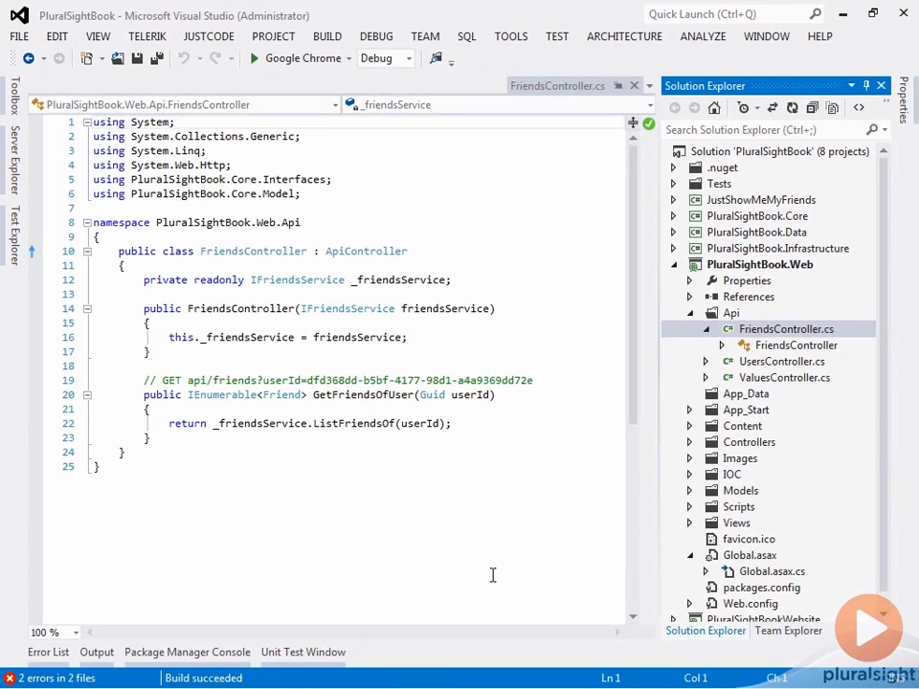
{"action": "mouse_move", "coordinate": [337, 395]}
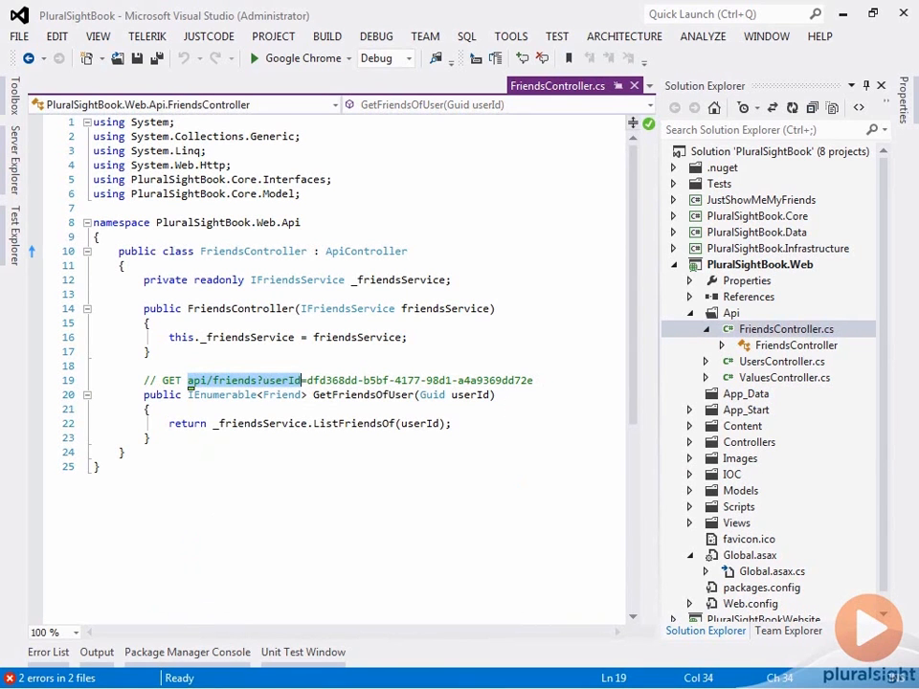
{"action": "mouse_move", "coordinate": [448, 537]}
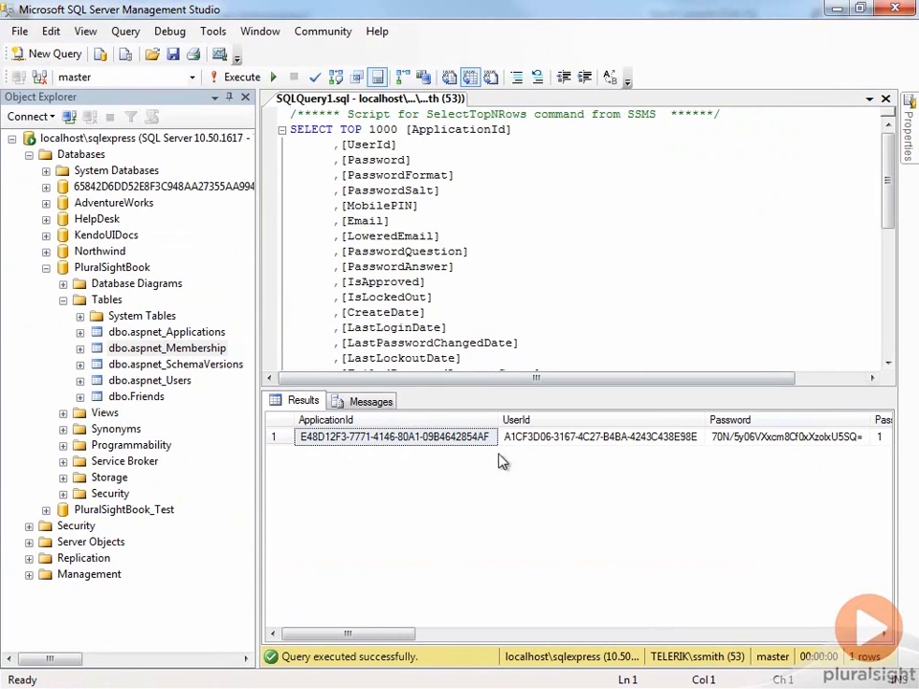
- Grab the user's UserId A1CF3D06-3167-4C27-B4BA-4243C438E98E from the membership query results
{"action": "left_click", "coordinate": [601, 437]}
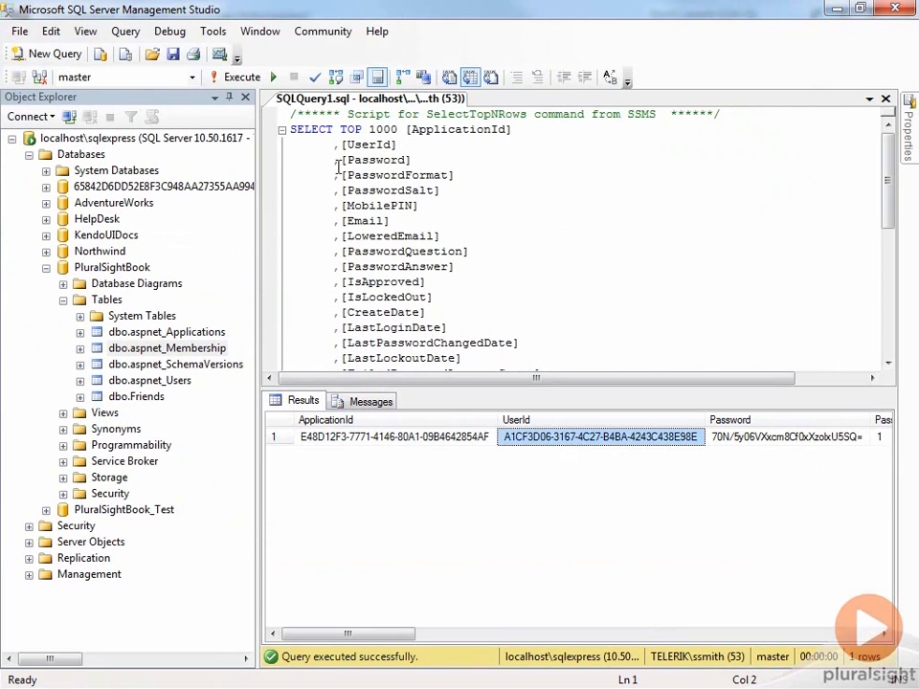
{"action": "left_click", "coordinate": [111, 268]}
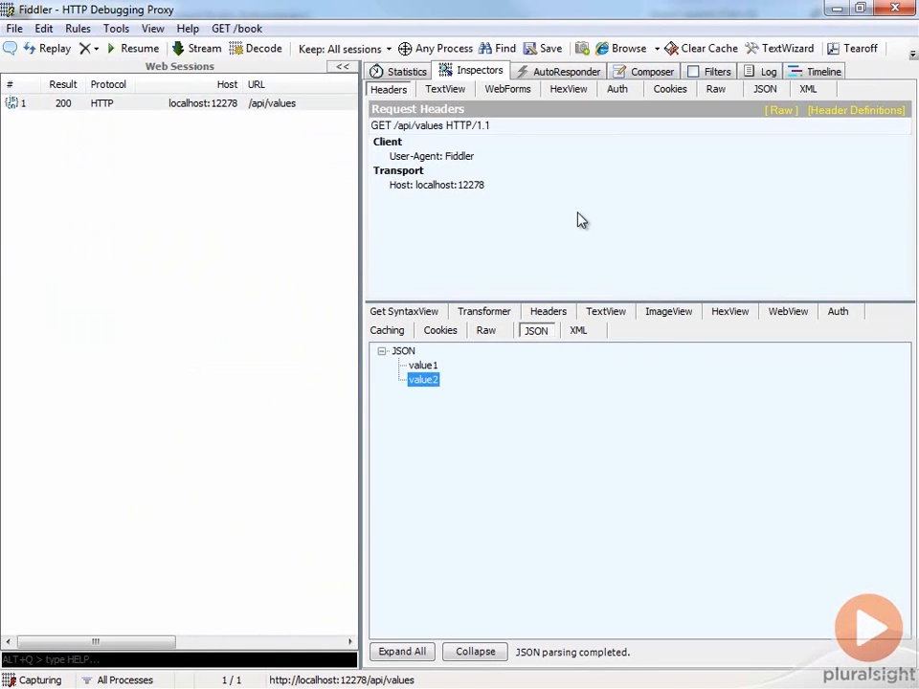
- Compose and execute GET api/friends?userId=A1CF3D06-3167-4C27-B4BA-4243C438E98E, returning 200 with two friends
{"action": "left_click", "coordinate": [651, 71]}
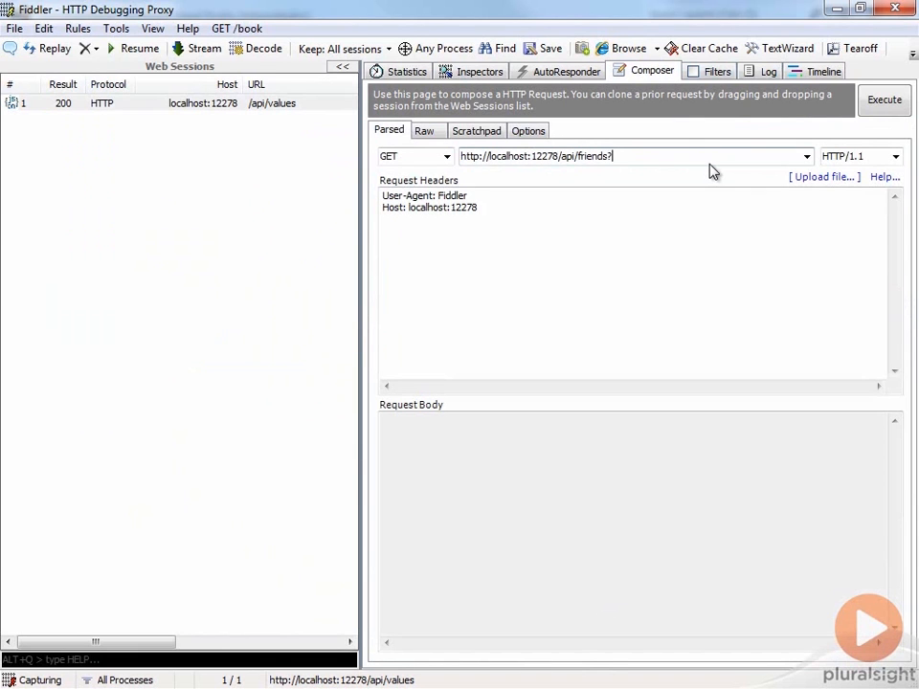
{"action": "type", "text": "userId=A1CF3D06-3167-4C27-B4BA-4243C438E98E"}
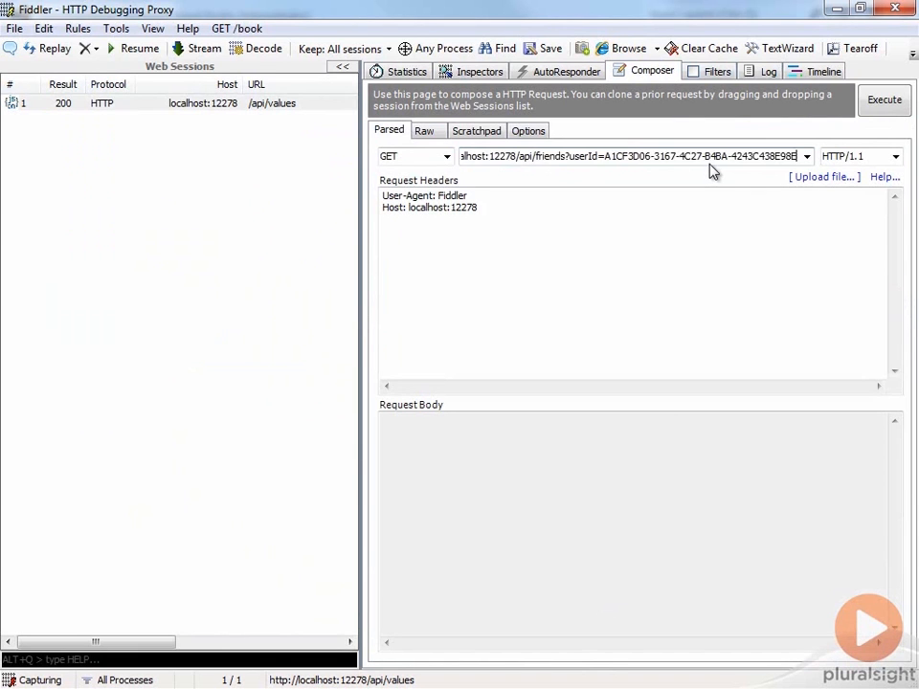
{"action": "left_click", "coordinate": [884, 100]}
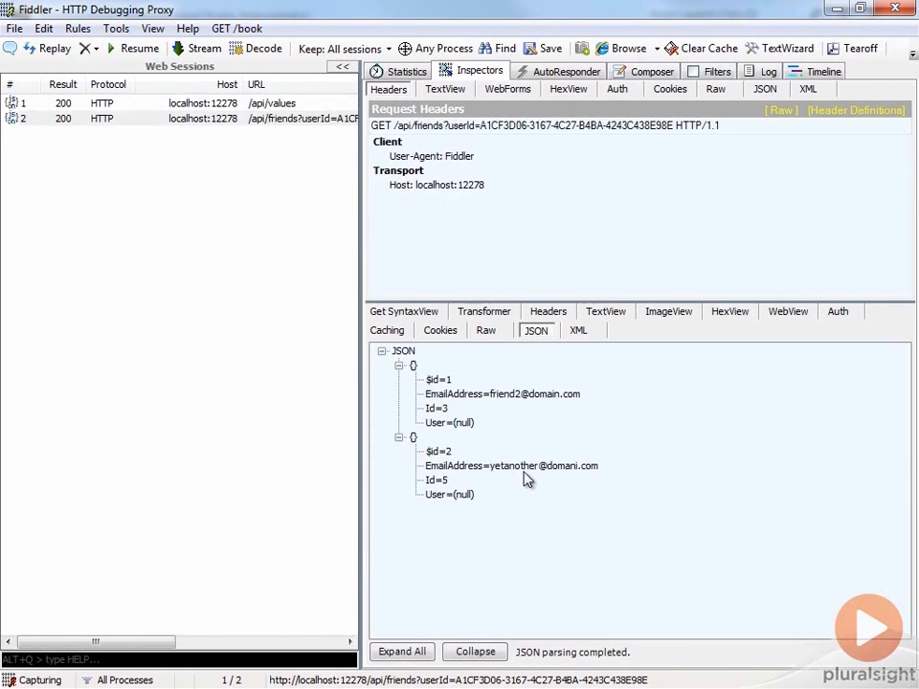
{"action": "mouse_move", "coordinate": [597, 396]}
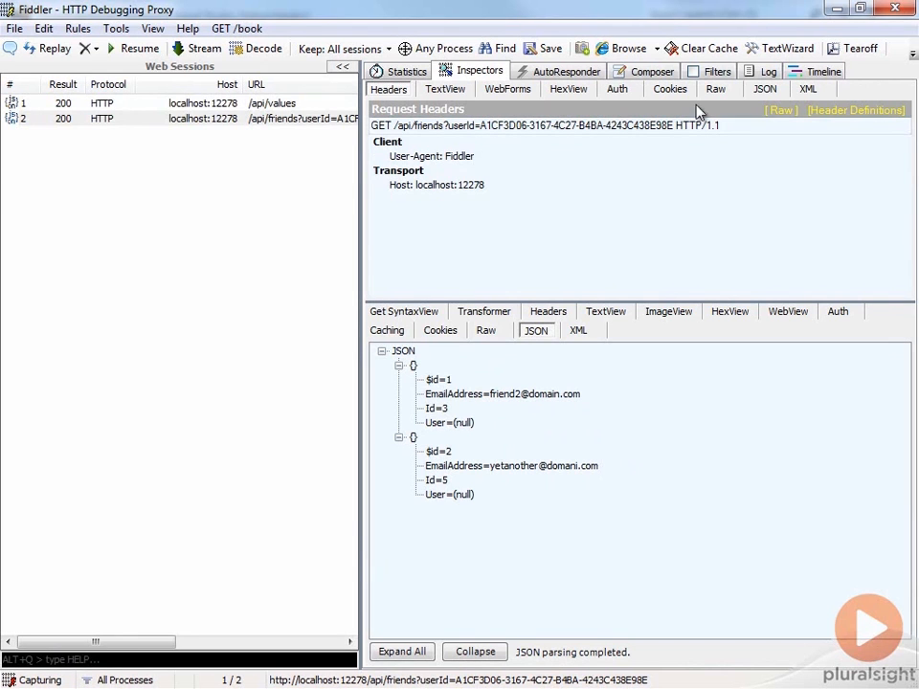
{"action": "mouse_move", "coordinate": [498, 444]}
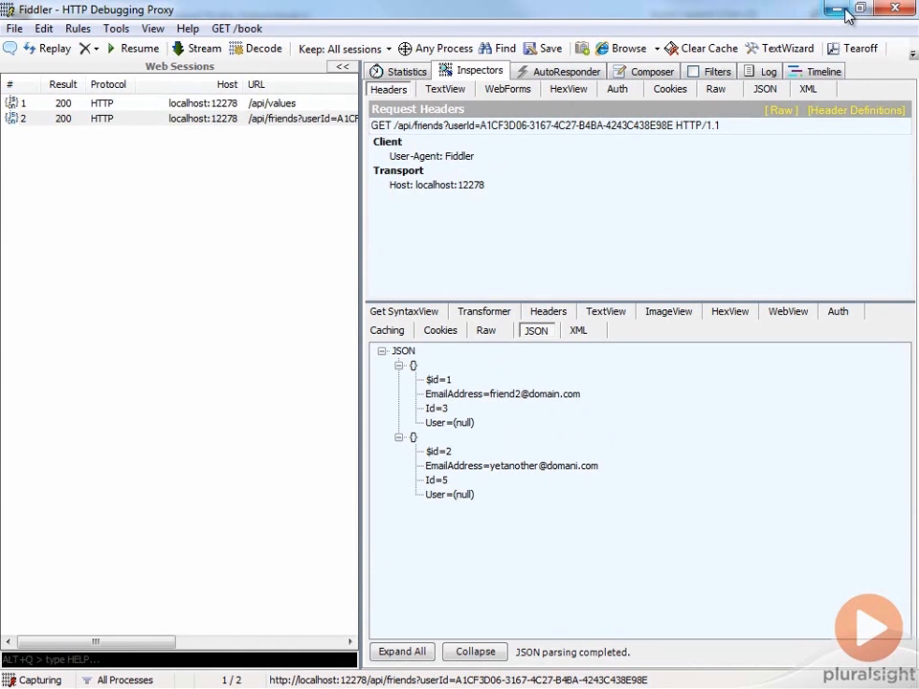
{"action": "mouse_move", "coordinate": [836, 10]}
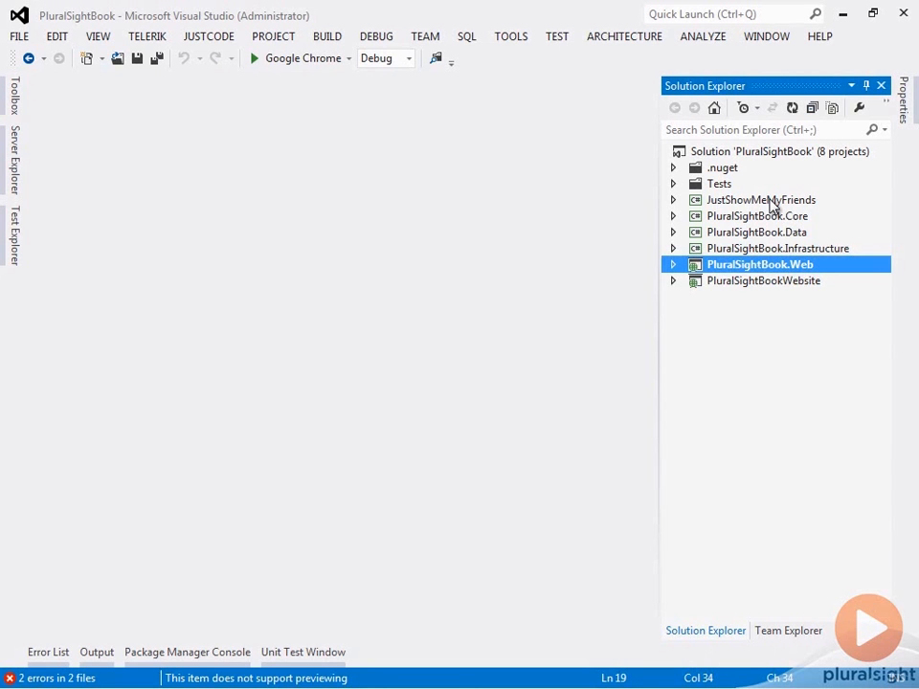
- Expand JustShowMeMyFriends and look at FriendsReport.cs and the StructureMapBootStrap configuration
{"action": "left_click", "coordinate": [673, 199]}
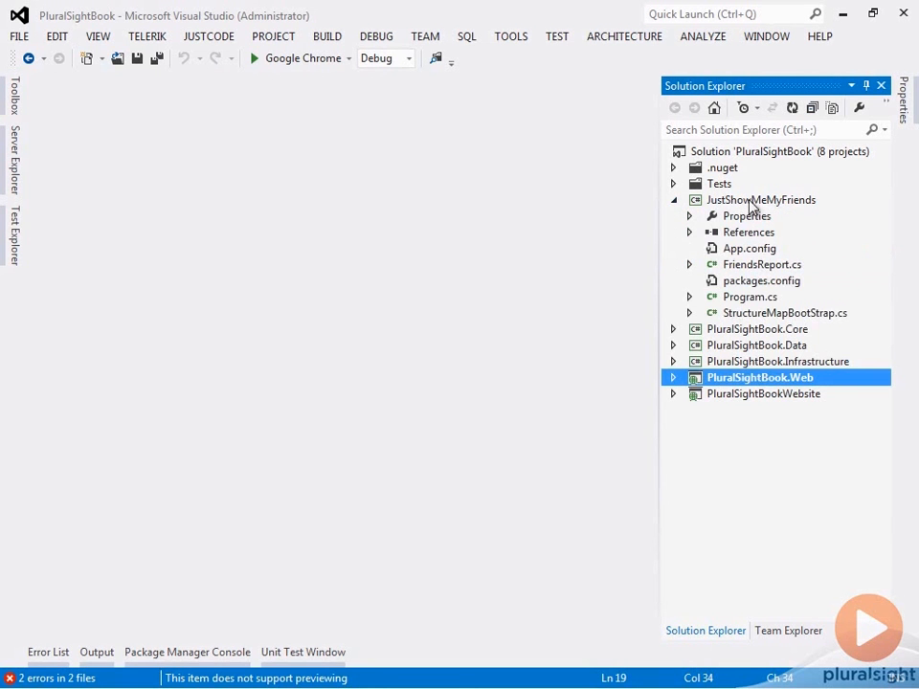
{"action": "mouse_move", "coordinate": [700, 264]}
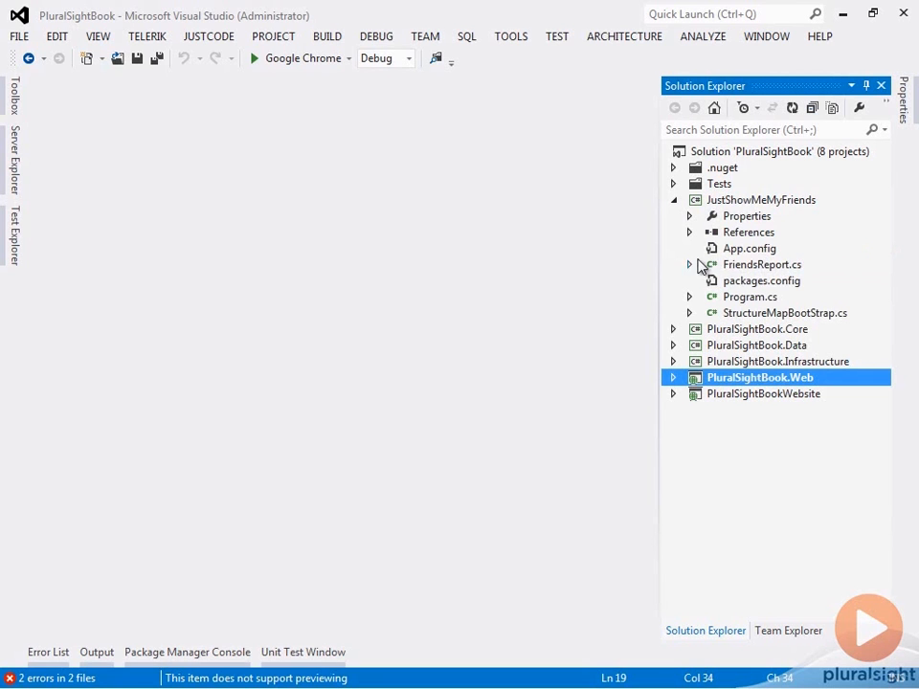
{"action": "left_click", "coordinate": [762, 264]}
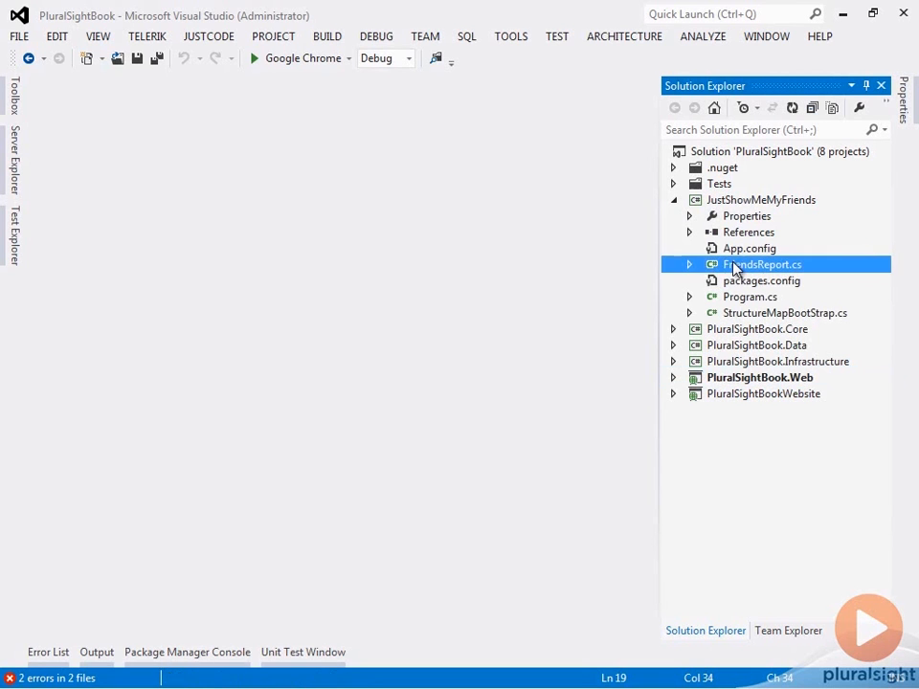
{"action": "double_click", "coordinate": [762, 264]}
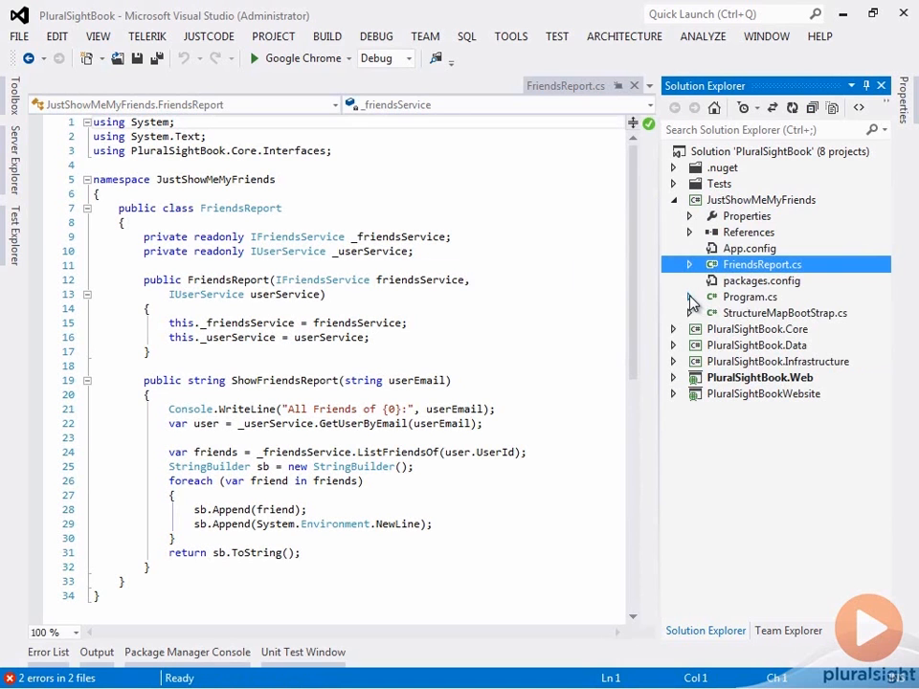
{"action": "left_click", "coordinate": [784, 314]}
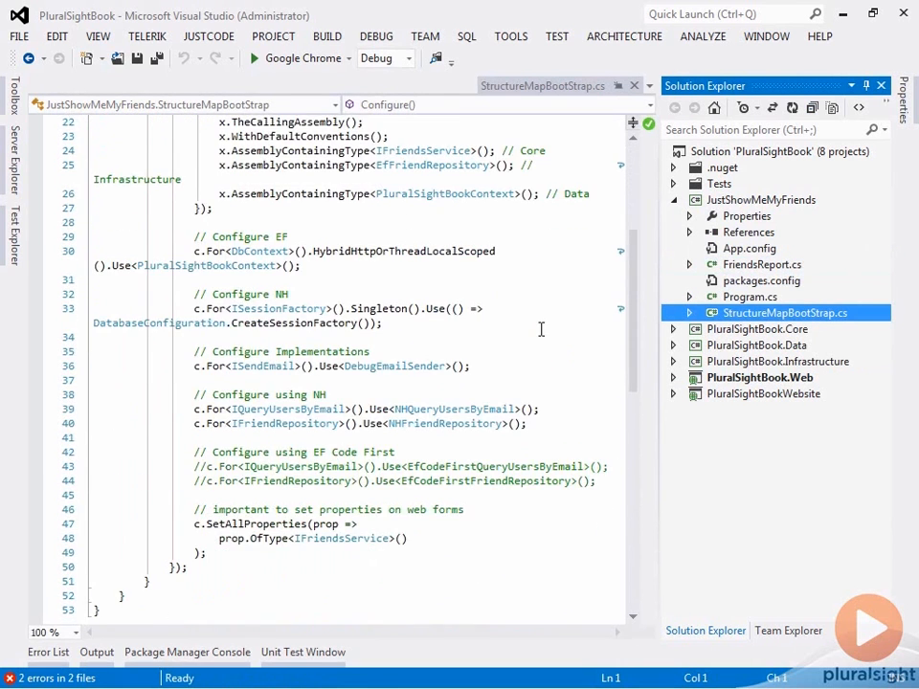
{"action": "mouse_move", "coordinate": [250, 198]}
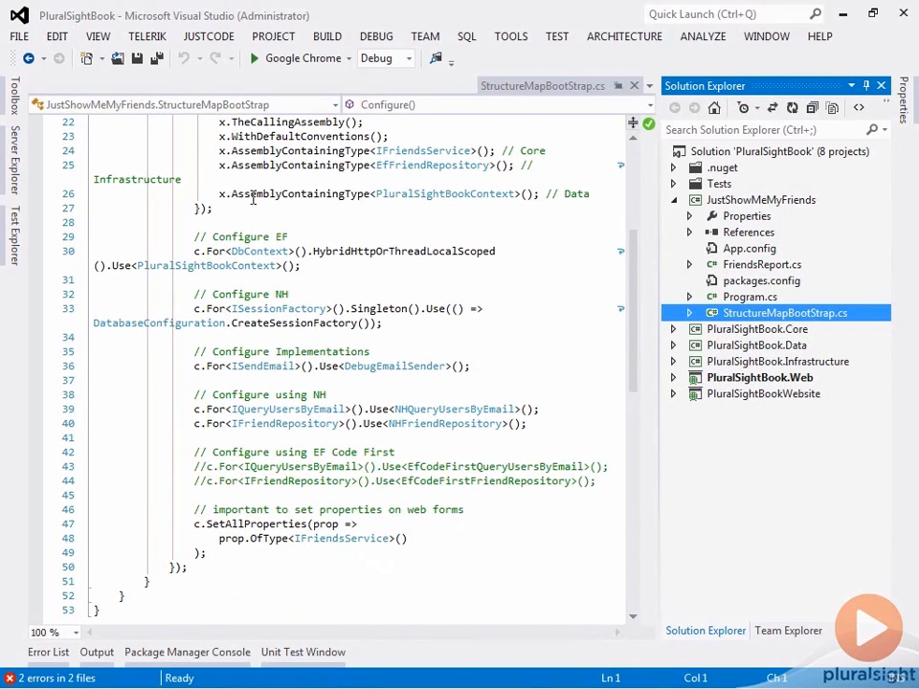
{"action": "mouse_move", "coordinate": [314, 345]}
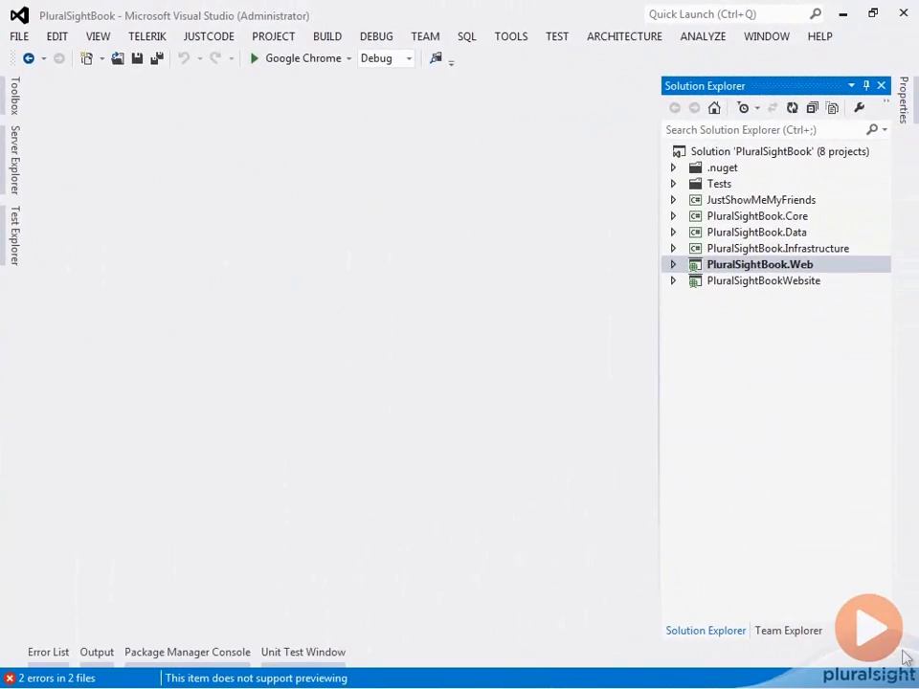
{"action": "mouse_move", "coordinate": [850, 420]}
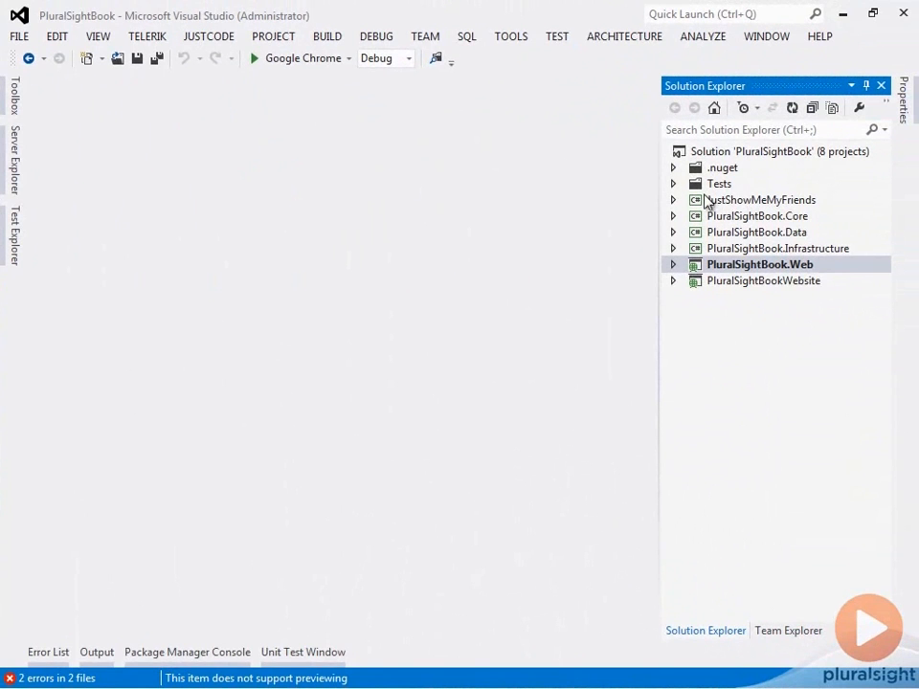
- Review the console app's Program.cs and the FriendsReport class building the friends list
{"action": "left_click", "coordinate": [673, 199]}
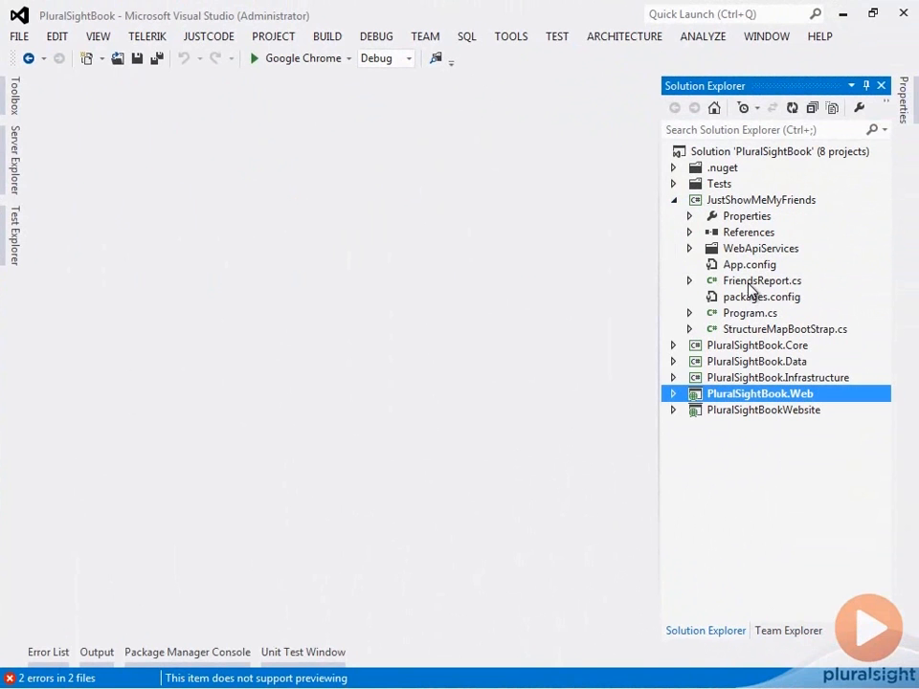
{"action": "double_click", "coordinate": [750, 314]}
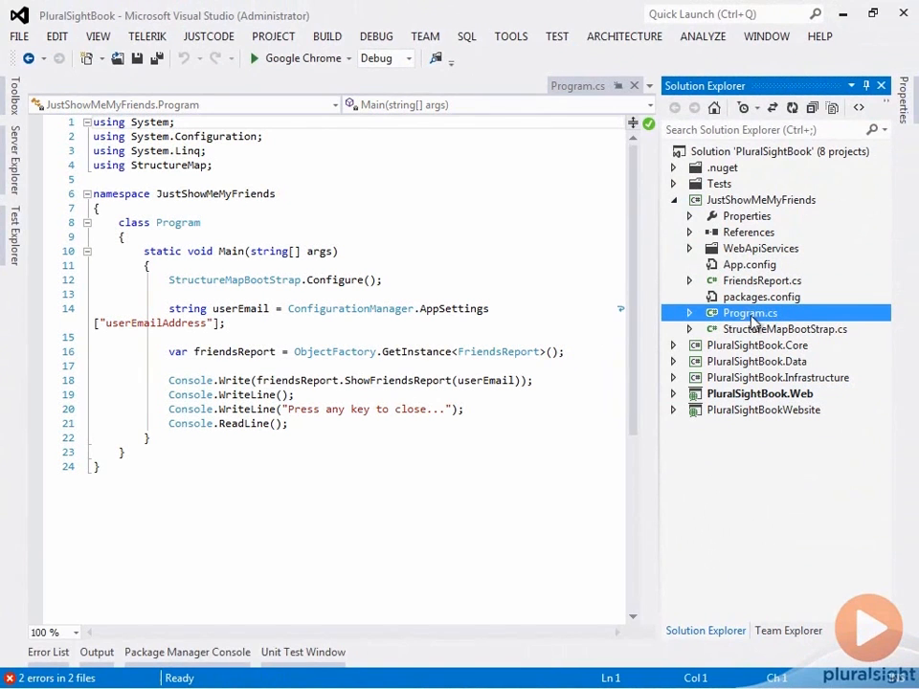
{"action": "double_click", "coordinate": [762, 279]}
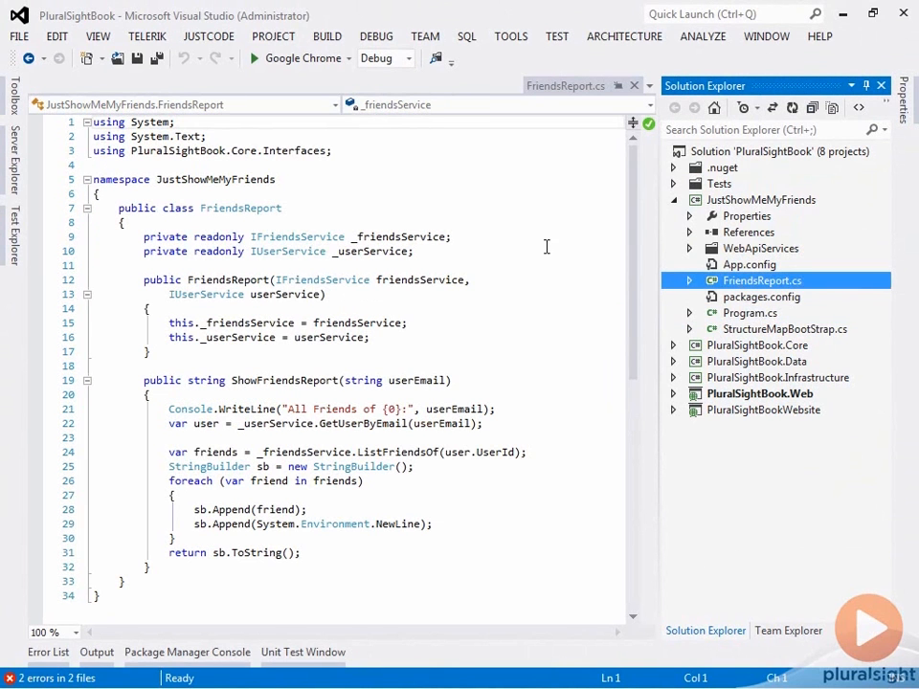
{"action": "mouse_move", "coordinate": [276, 643]}
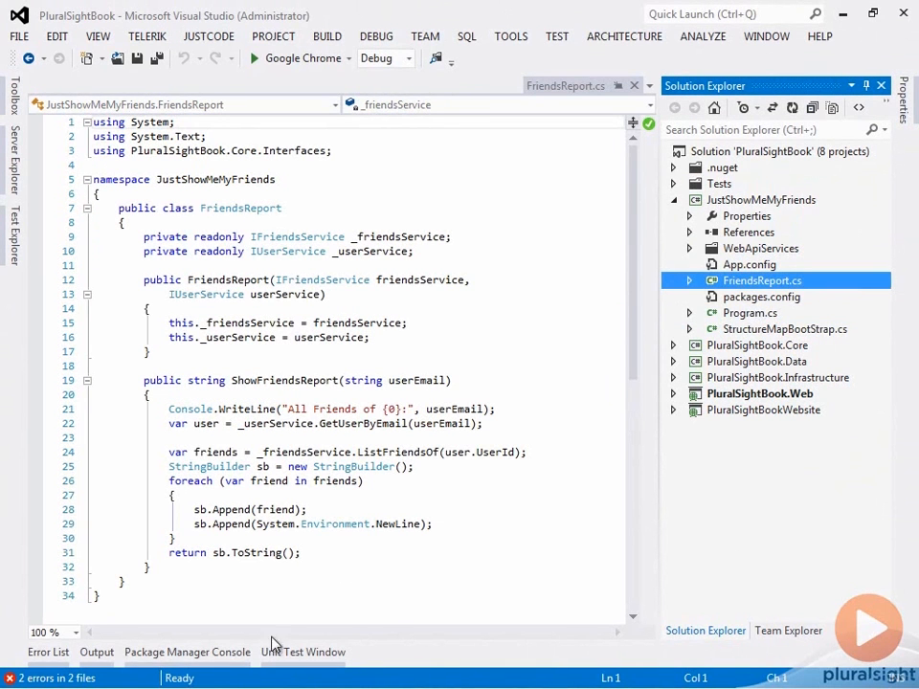
{"action": "mouse_move", "coordinate": [414, 524]}
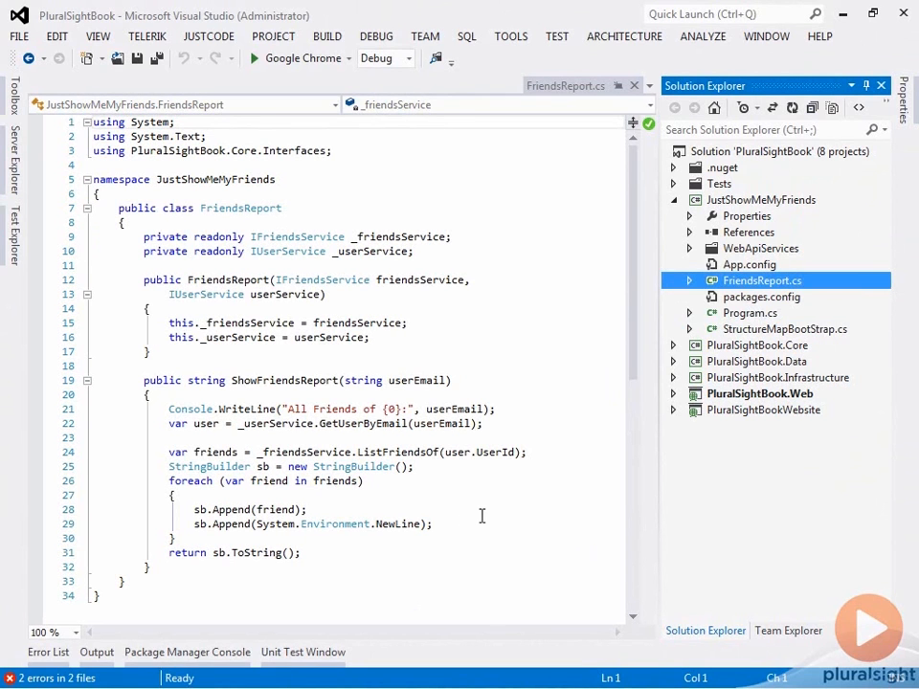
{"action": "mouse_move", "coordinate": [720, 264]}
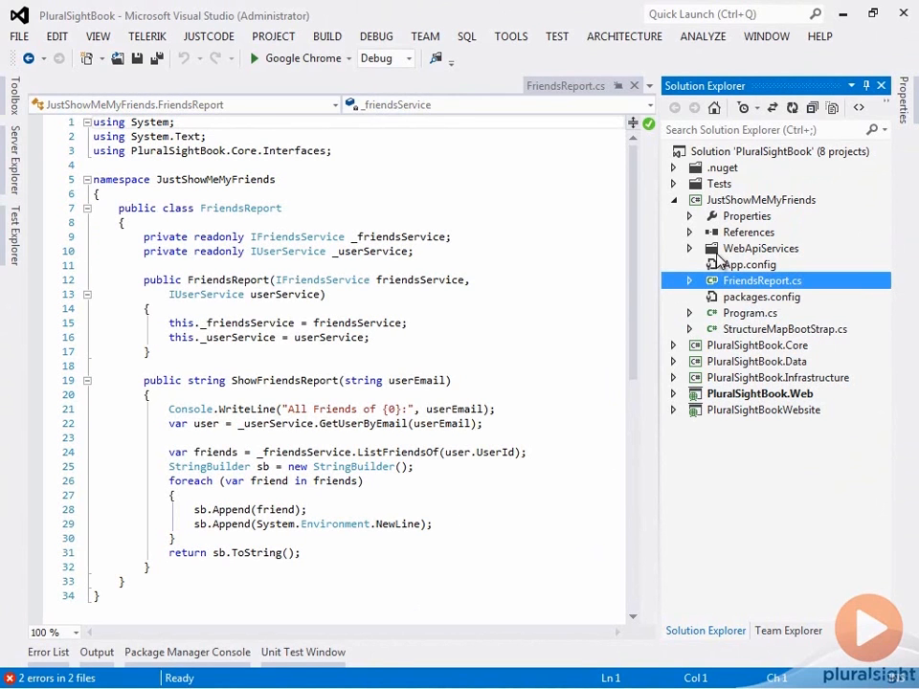
- Review WebApiFriendsService and WebApiUserService, selecting the duplicated HttpClient localhost setup in ListFriendsOf and GetUserByEmail
{"action": "left_click", "coordinate": [689, 249]}
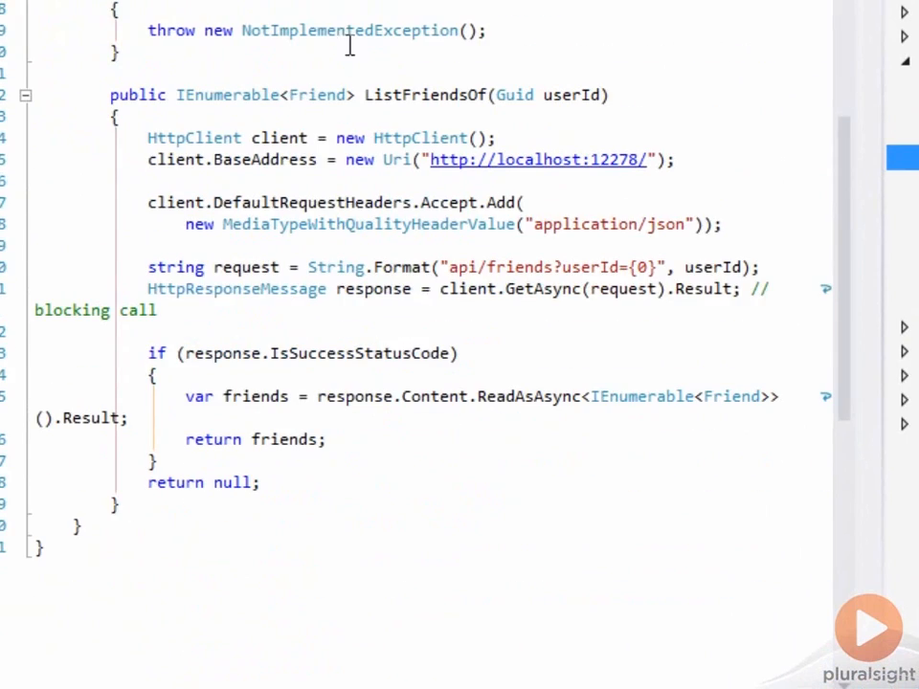
{"action": "double_click", "coordinate": [425, 96]}
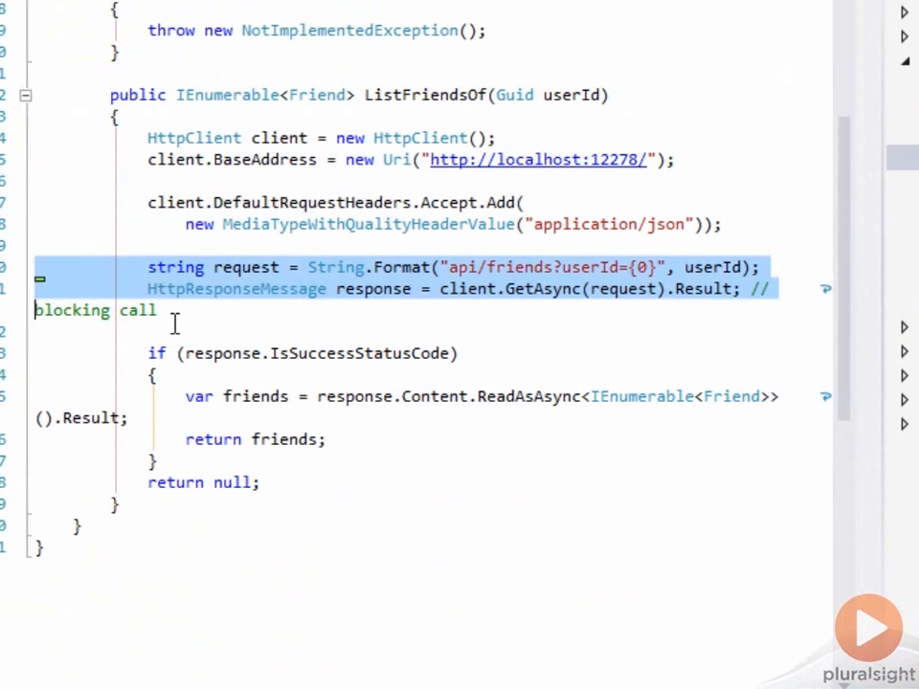
{"action": "left_click", "coordinate": [373, 289]}
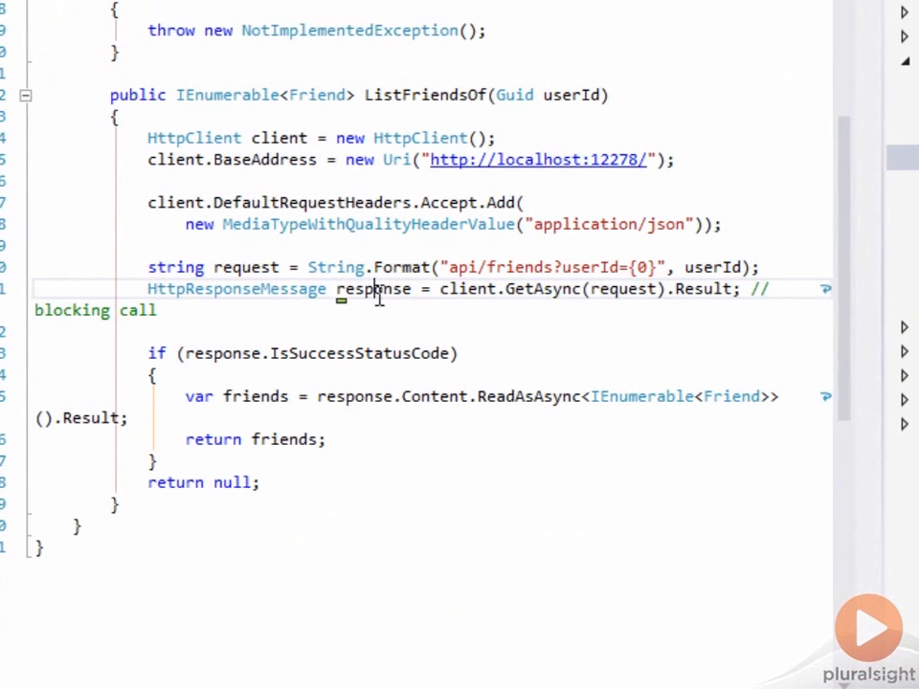
{"action": "double_click", "coordinate": [373, 289]}
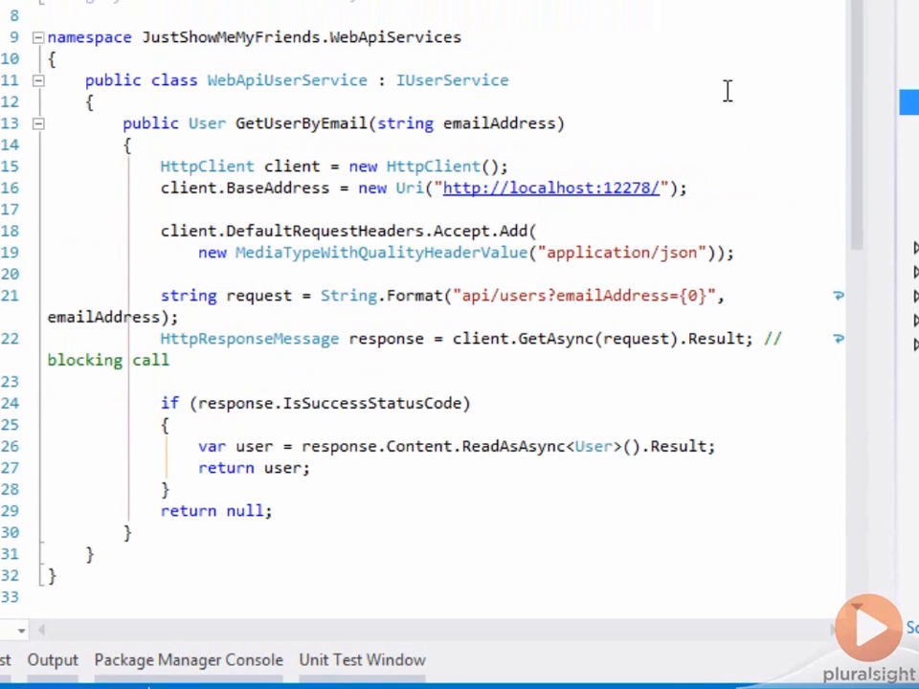
{"action": "mouse_move", "coordinate": [12, 176]}
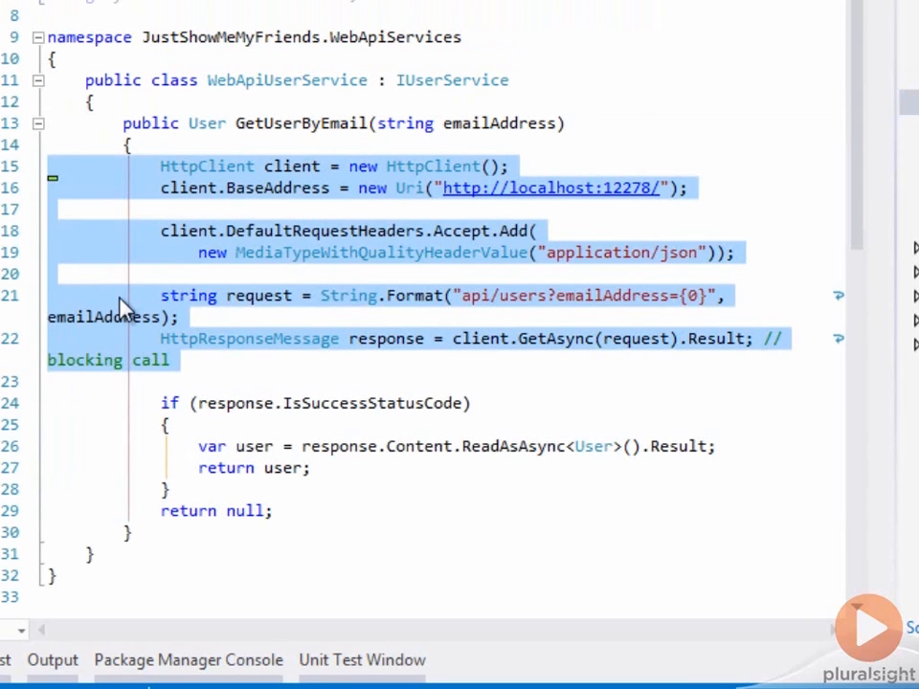
{"action": "mouse_move", "coordinate": [398, 436]}
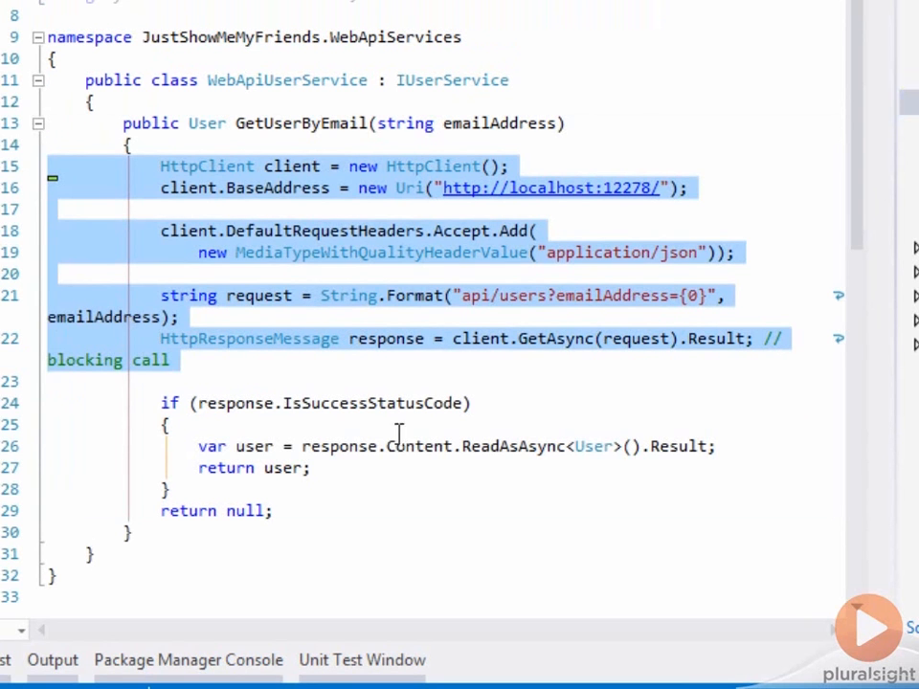
{"action": "double_click", "coordinate": [252, 445]}
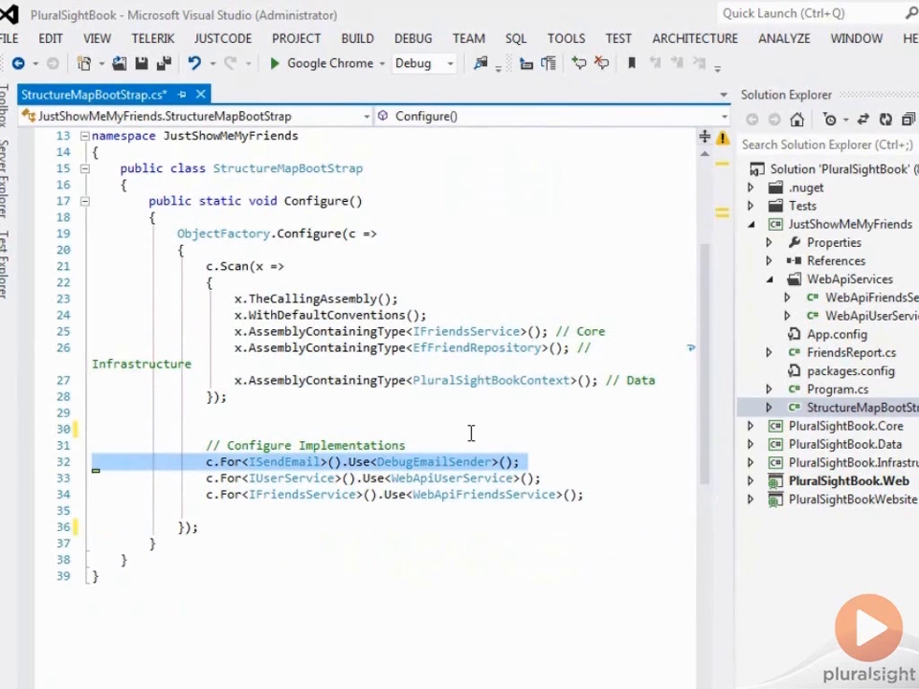
{"action": "mouse_move", "coordinate": [547, 314]}
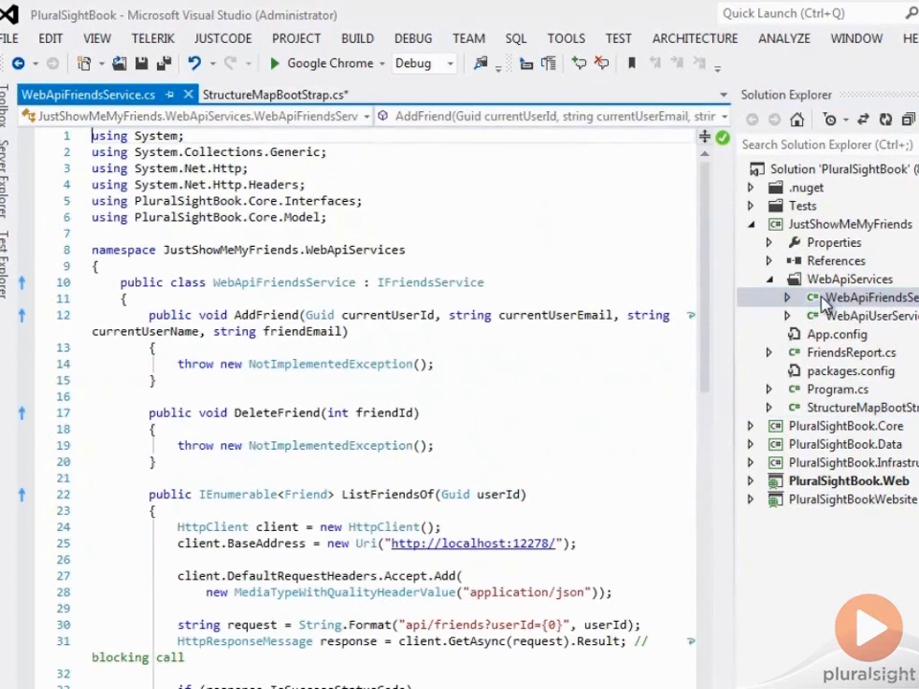
- Review ApiConfig's static GetClient and WebApiFriendsService's HttpClient constructor using the _client field
{"action": "scroll", "scroll_direction": "down", "scroll_amount": 3}
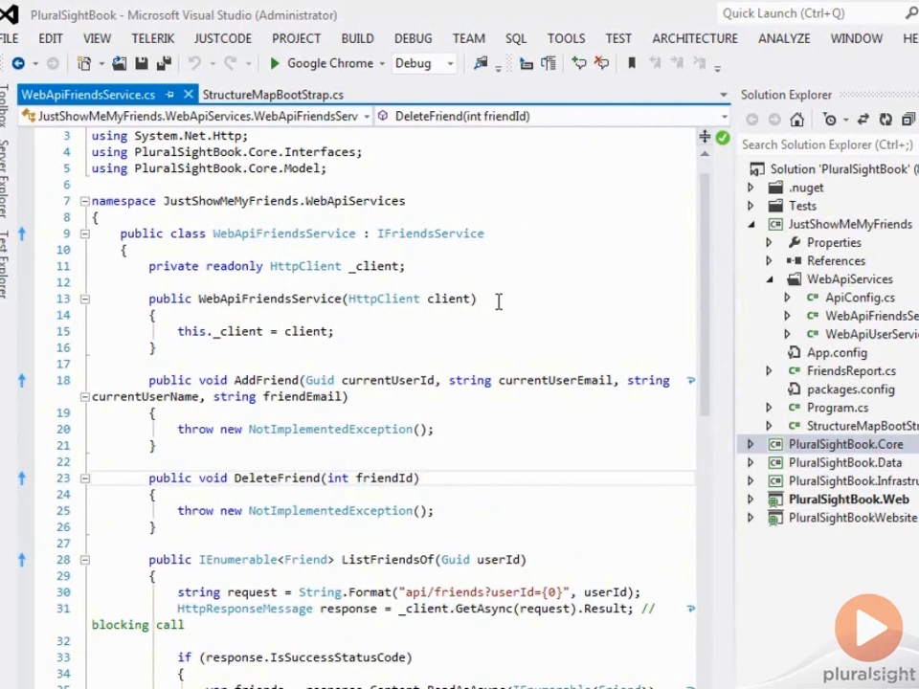
{"action": "left_click", "coordinate": [857, 299]}
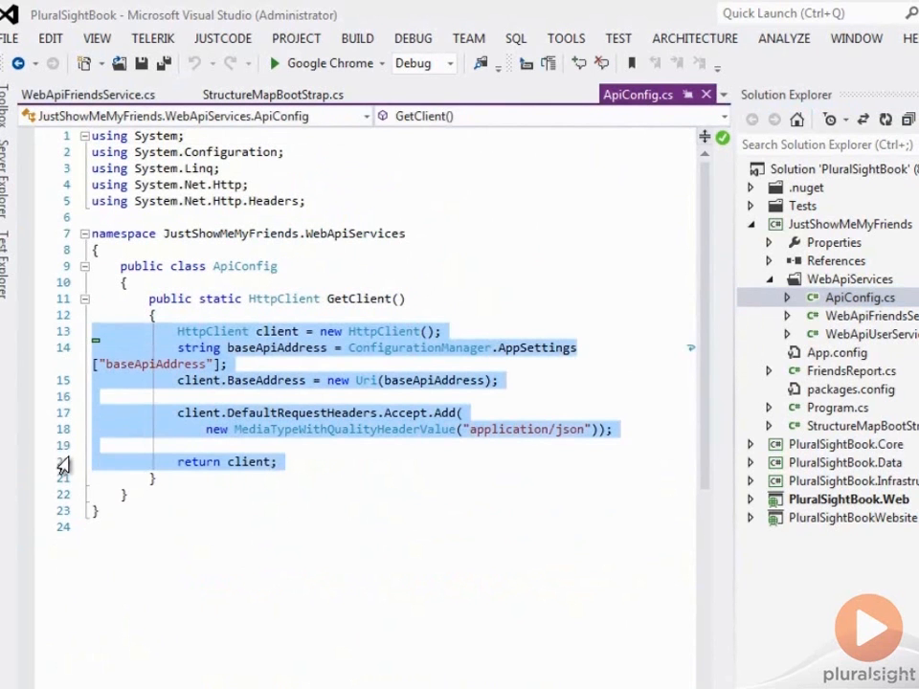
{"action": "left_click", "coordinate": [865, 315]}
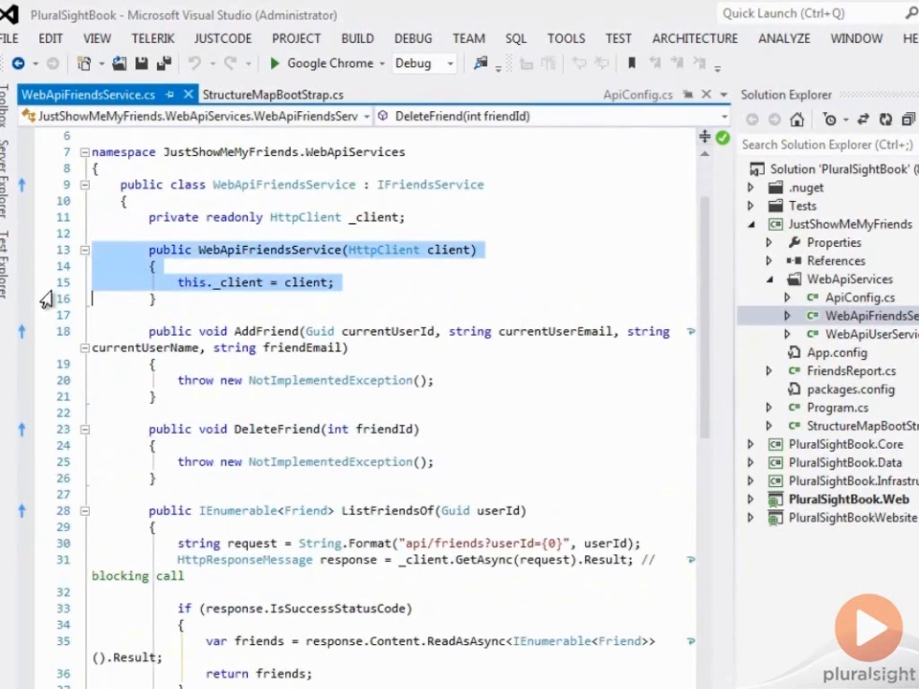
{"action": "scroll", "scroll_direction": "down", "scroll_amount": 3}
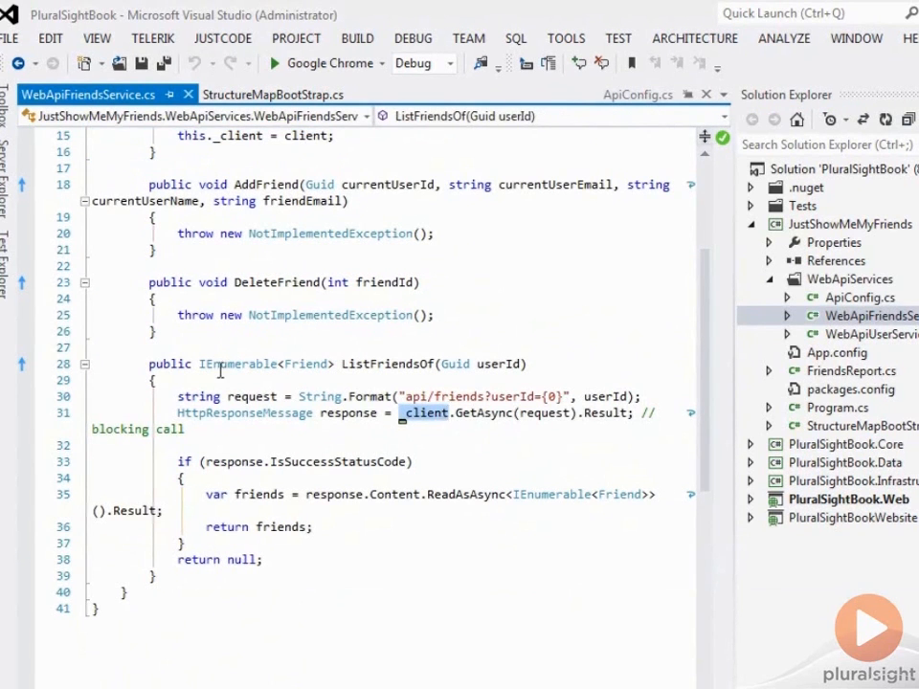
{"action": "left_click", "coordinate": [861, 333]}
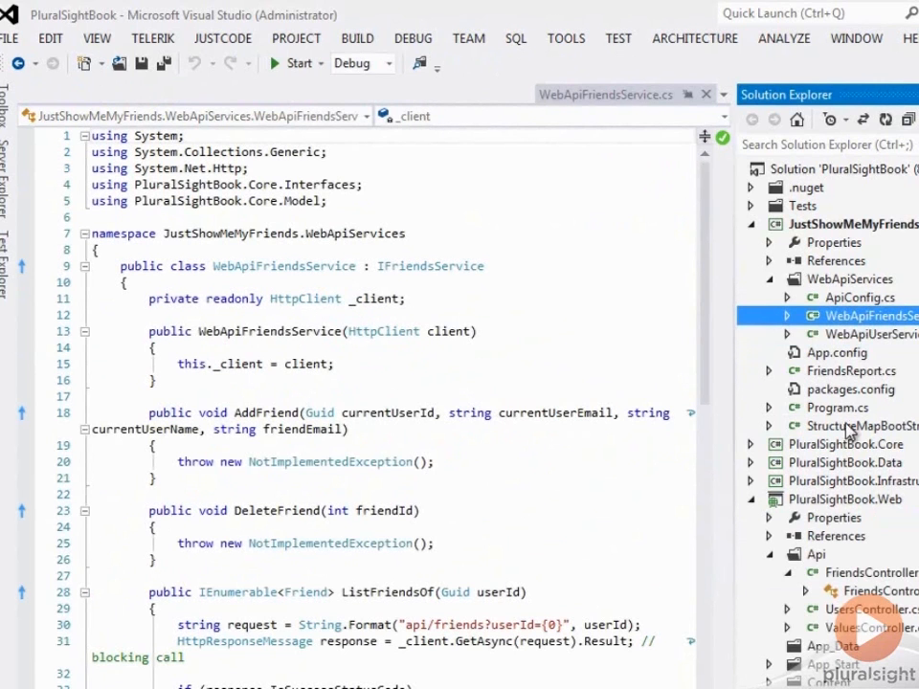
- Register HttpClient as a singleton from ApiConfig.GetClient in StructureMapBootStrap and run the app to list three friends
{"action": "left_click", "coordinate": [858, 425]}
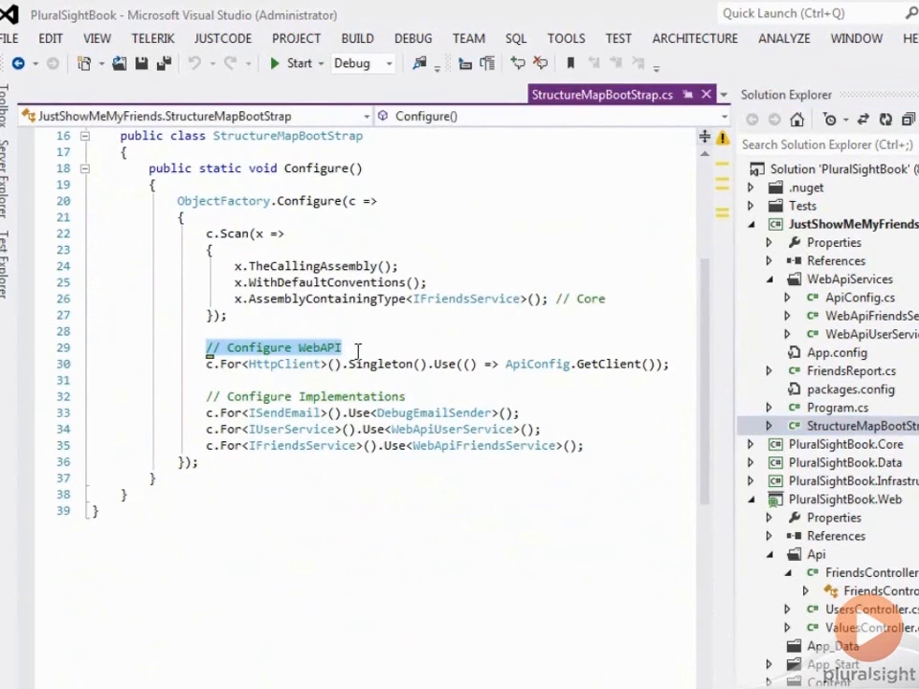
{"action": "double_click", "coordinate": [283, 363]}
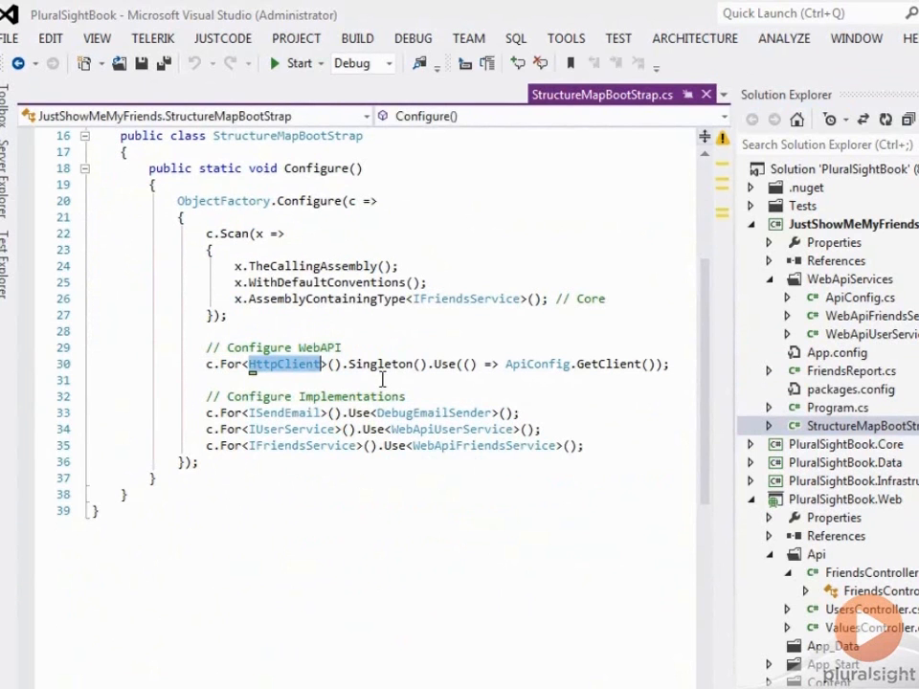
{"action": "double_click", "coordinate": [380, 364]}
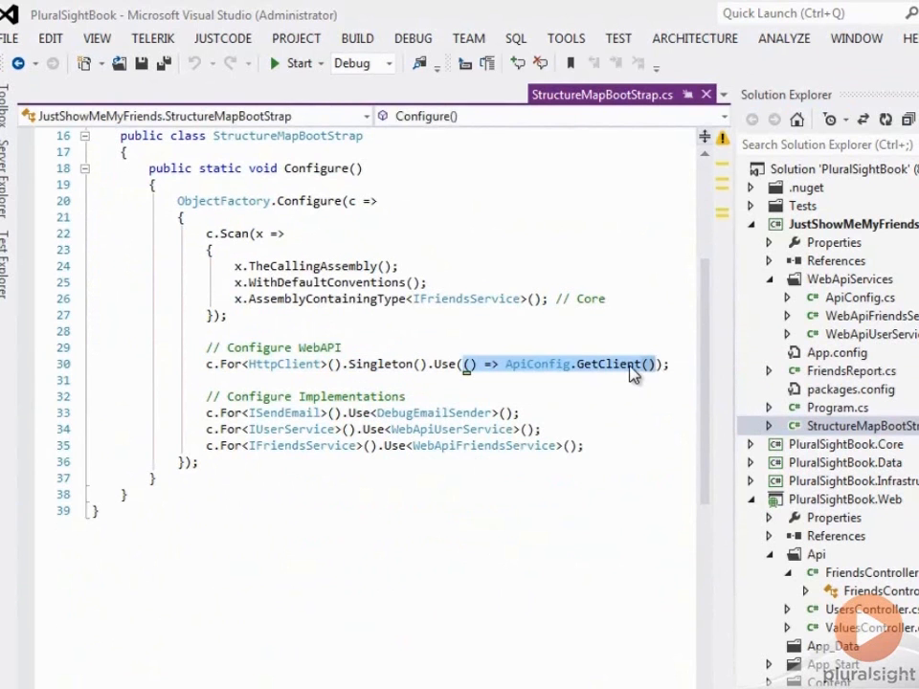
{"action": "mouse_move", "coordinate": [493, 375]}
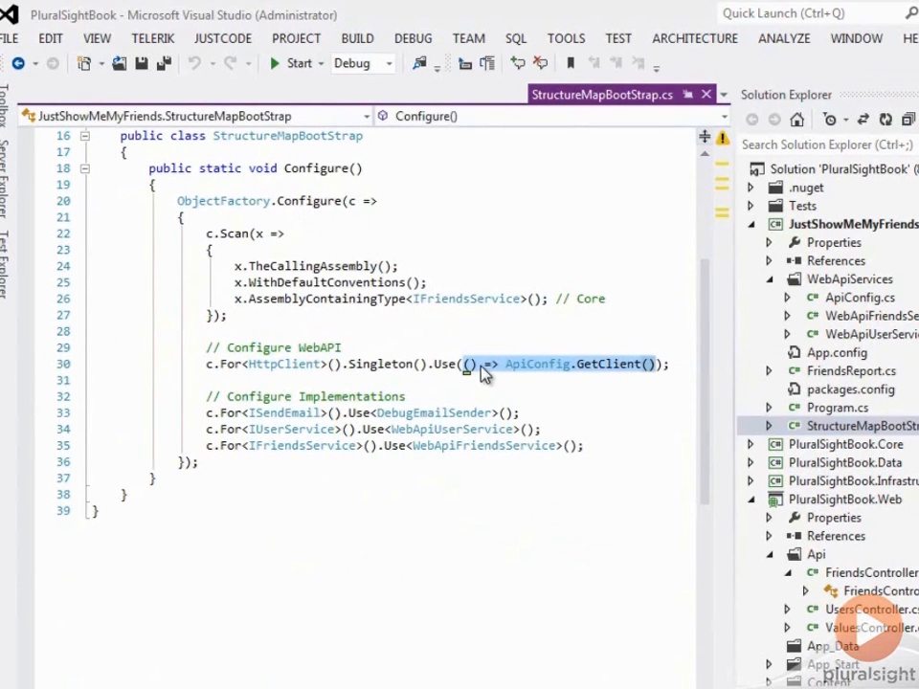
{"action": "mouse_move", "coordinate": [616, 374]}
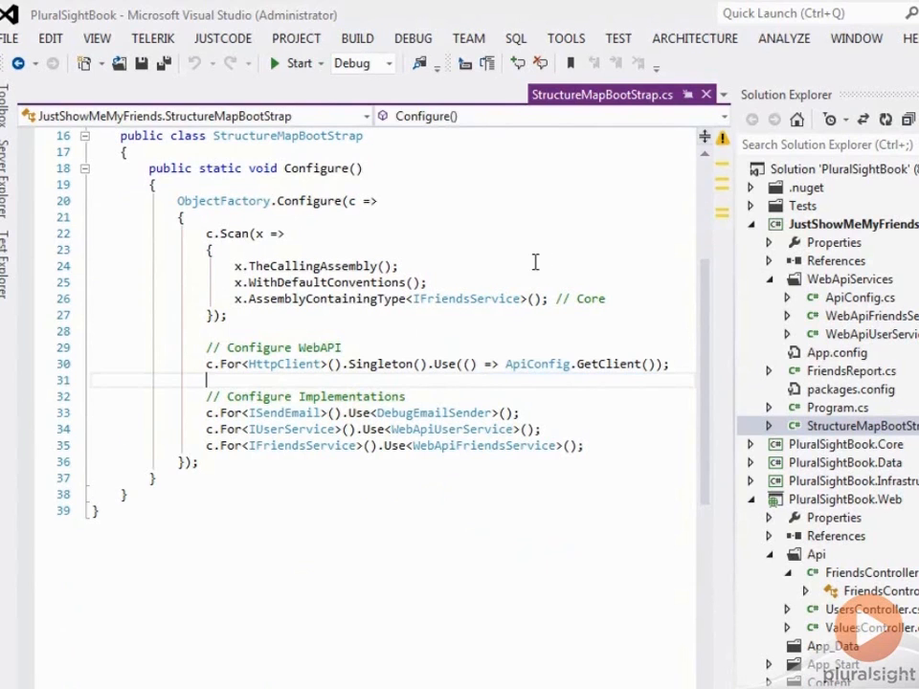
{"action": "mouse_move", "coordinate": [524, 266]}
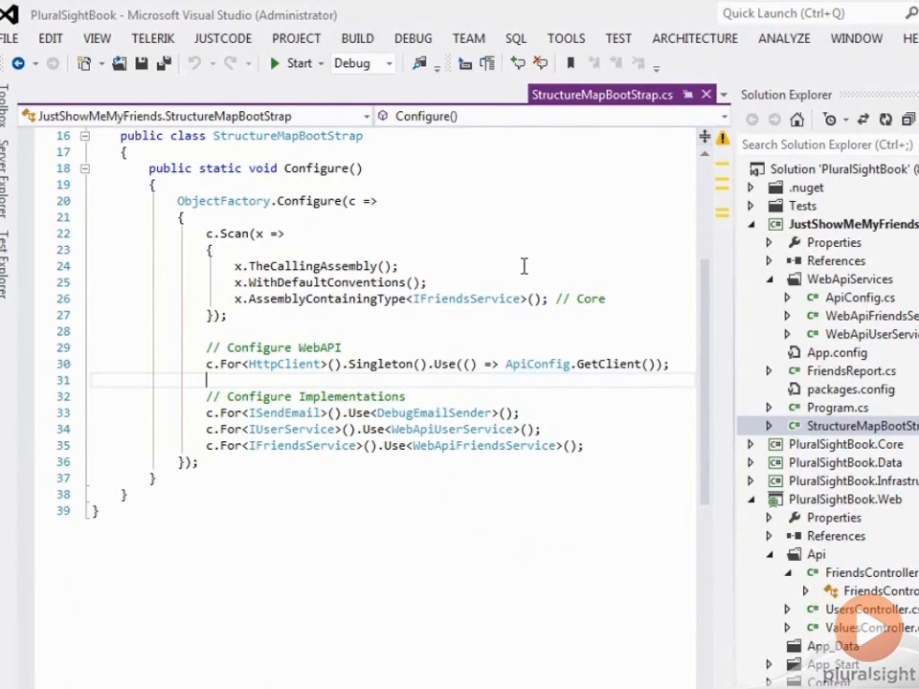
{"action": "left_click", "coordinate": [294, 61]}
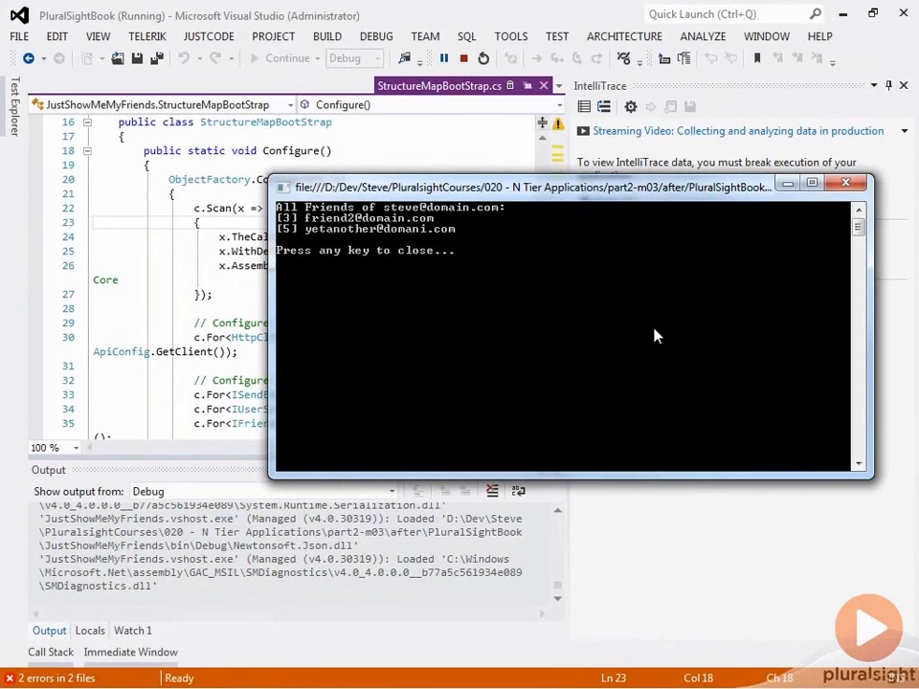